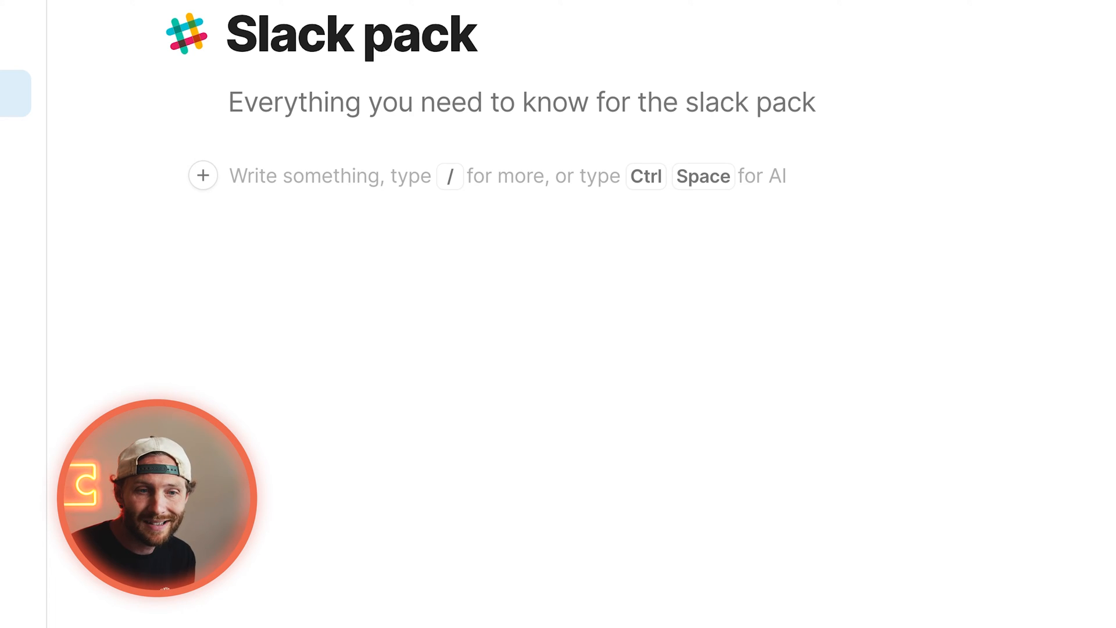
Search the Insert panel's Packs list for 'slack' after trying the /slack command.
type("/slack")
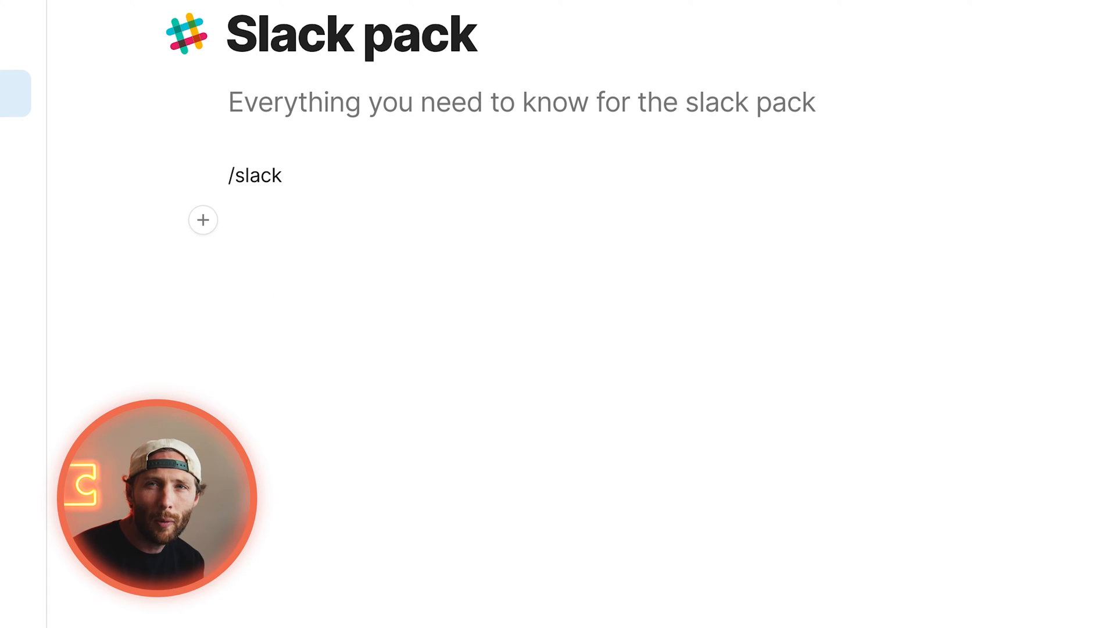
left_click(202, 219)
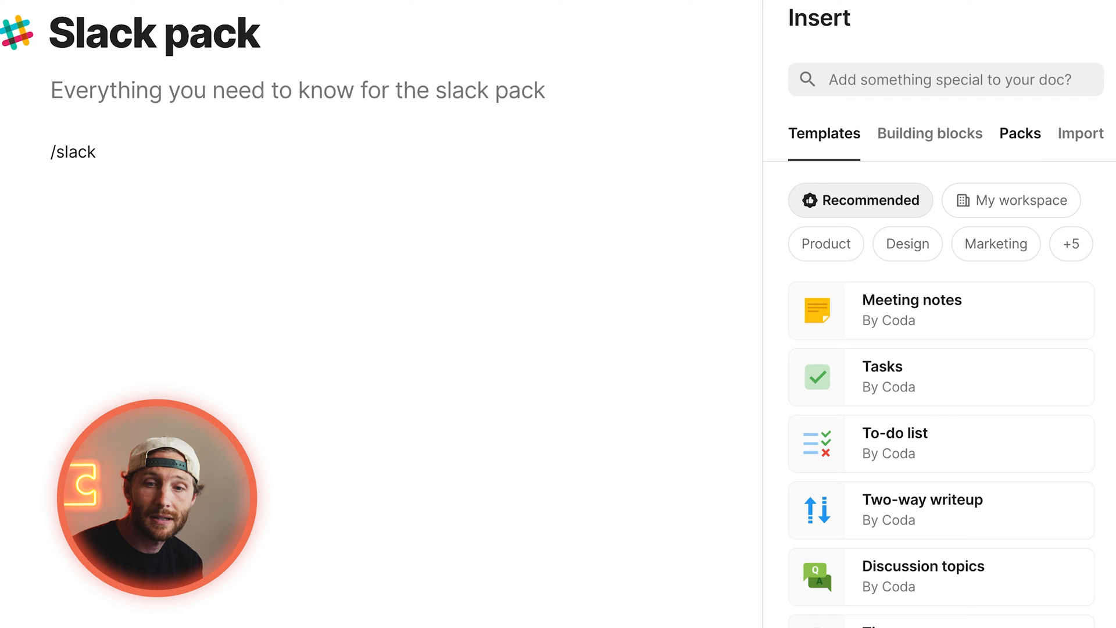
left_click(1019, 132)
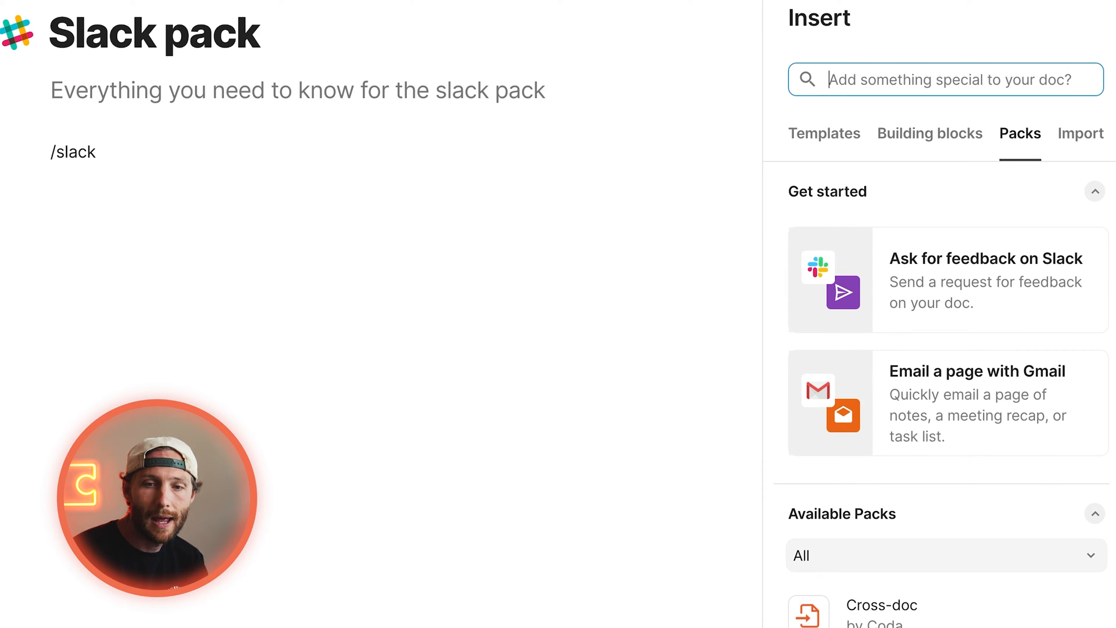
type("slack")
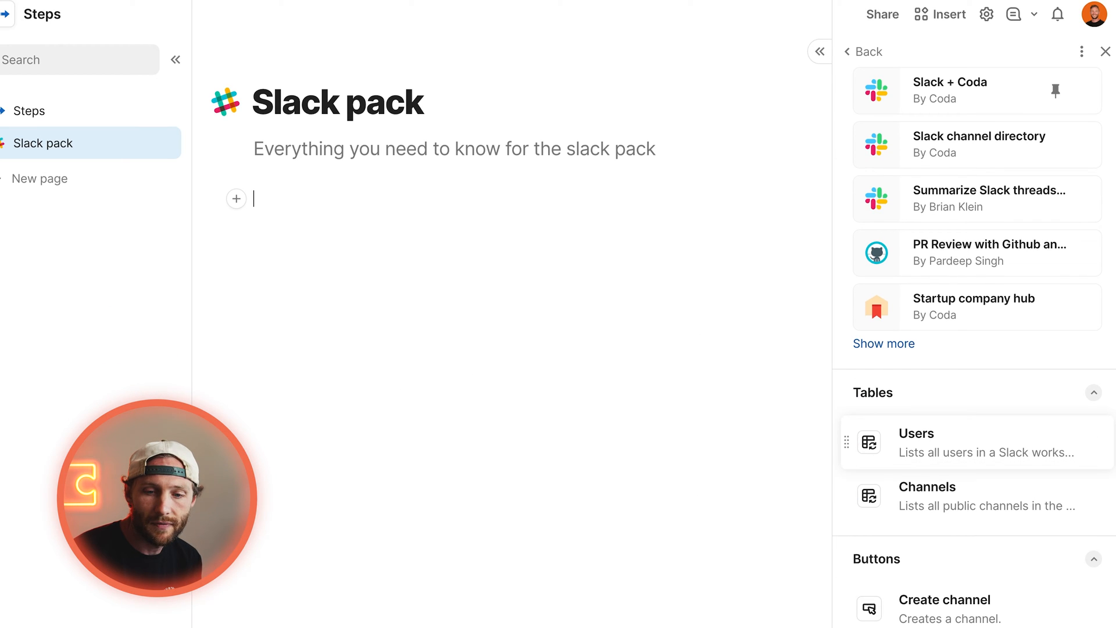
Scroll the Slack pack page to its Tables and Buttons sections.
scroll("down", 3)
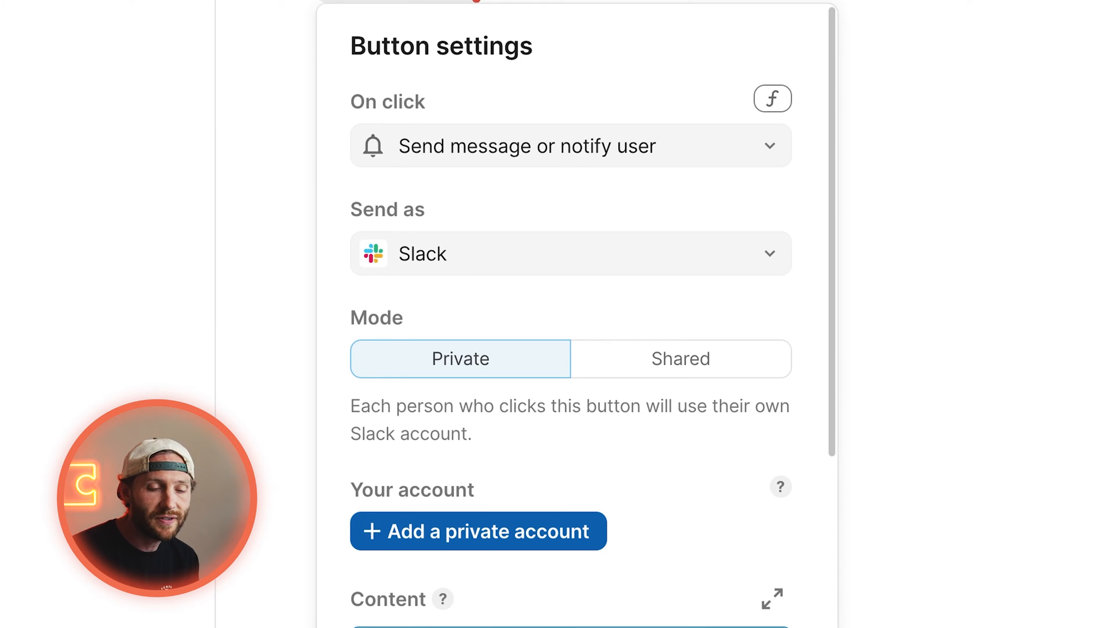
Switch the Post message button's Mode to Shared so all clickers use one Slack account.
scroll("down", 3)
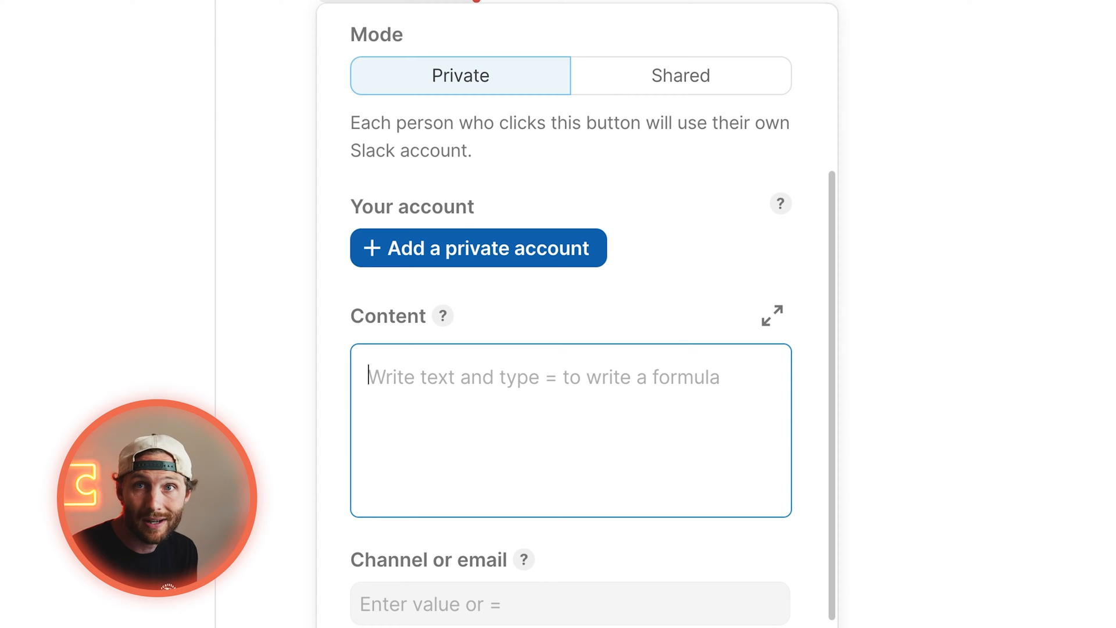
left_click(680, 76)
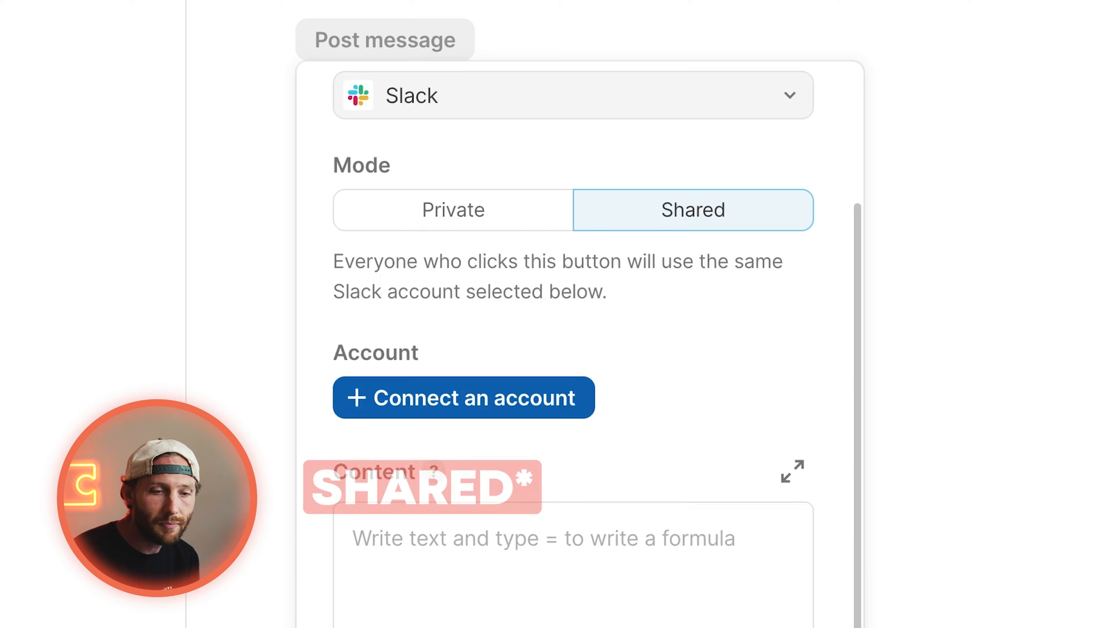
Start connecting an account to bring up the Select a Slack account dialog.
left_click(464, 398)
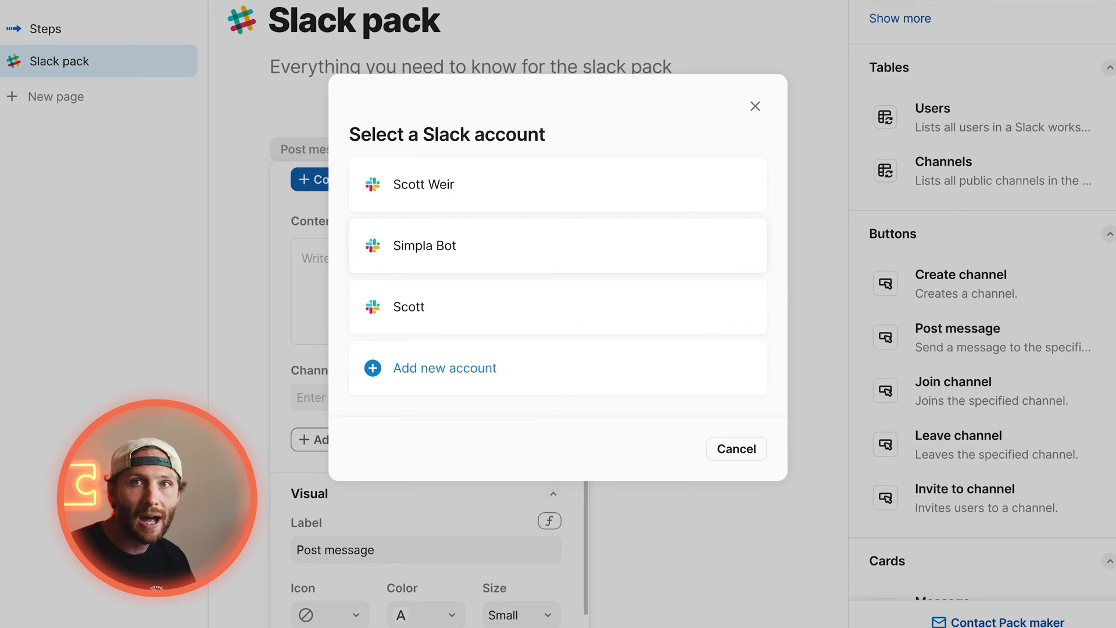
Connect Simpla Bot and keep it as the button's shared sending account.
left_click(557, 245)
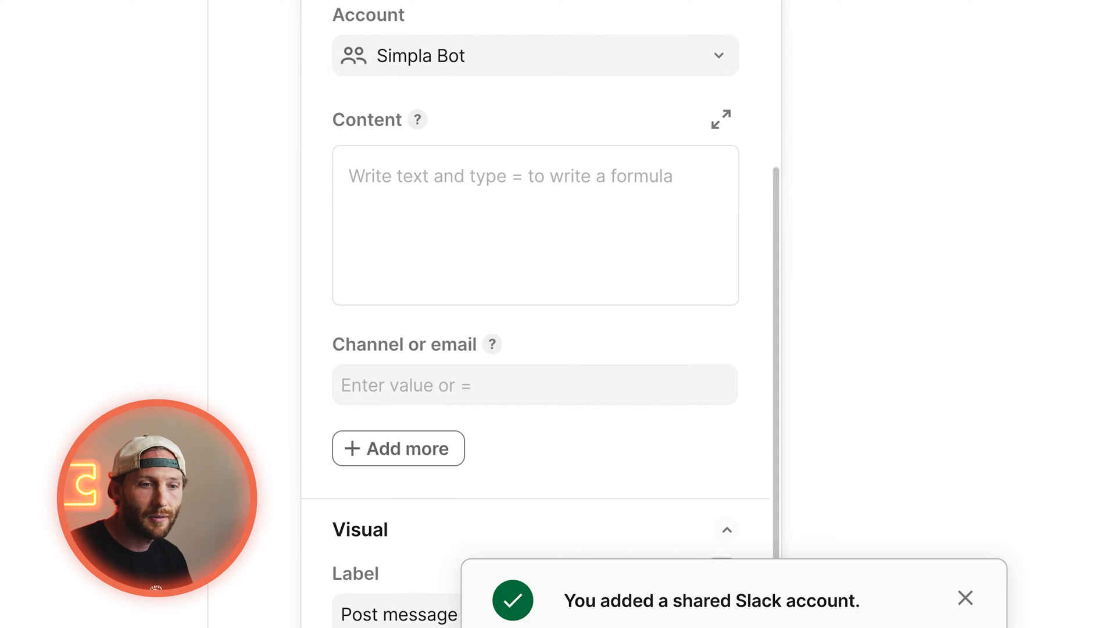
scroll("down", 3)
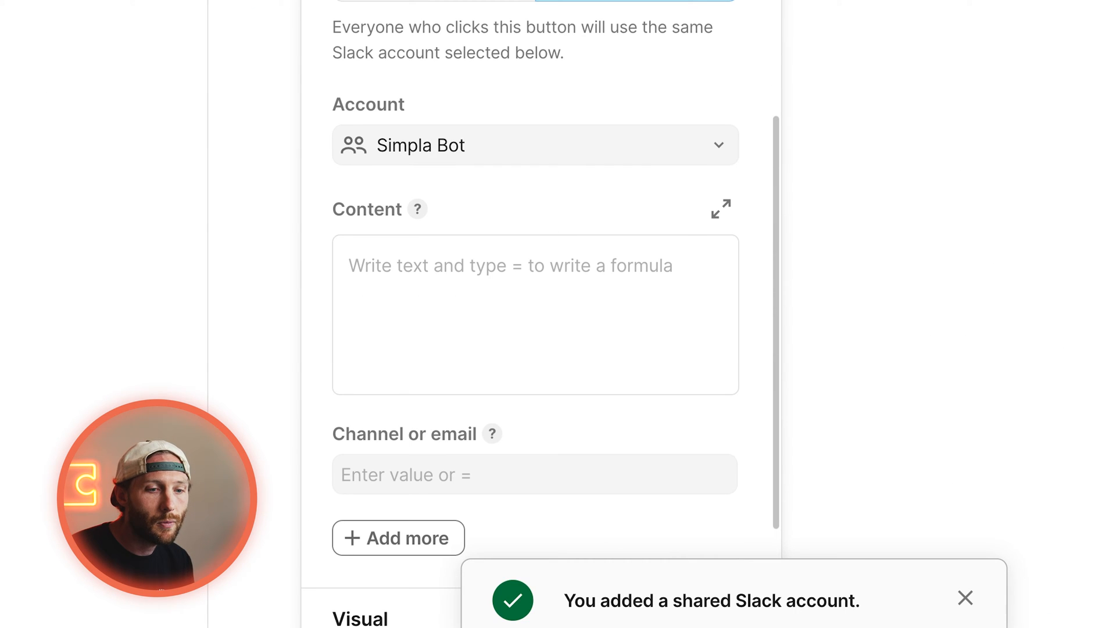
left_click(535, 145)
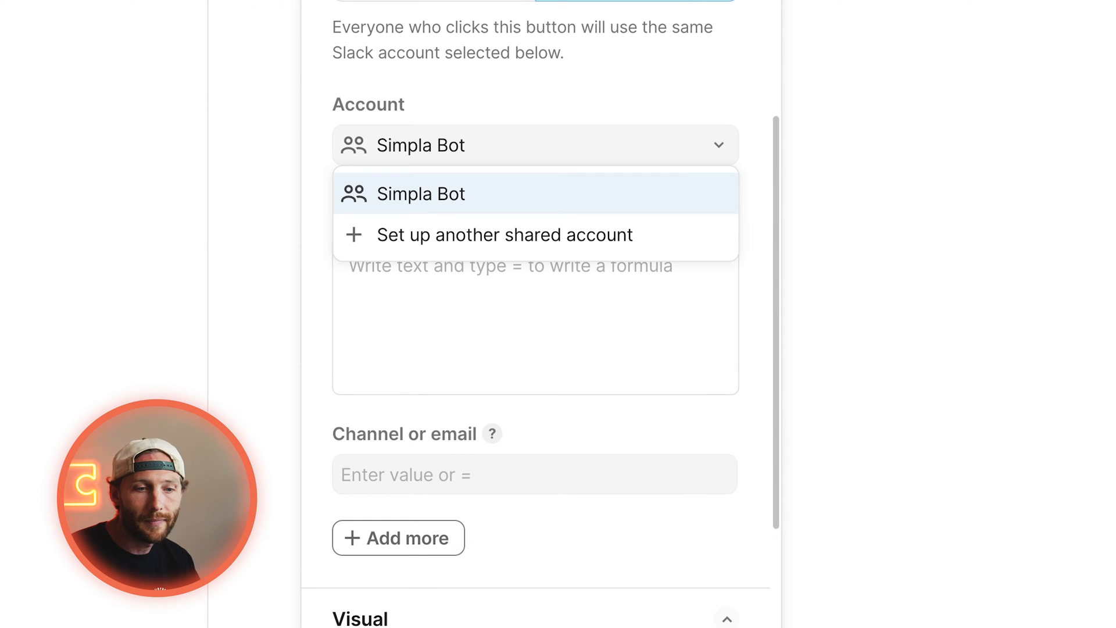
left_click(421, 195)
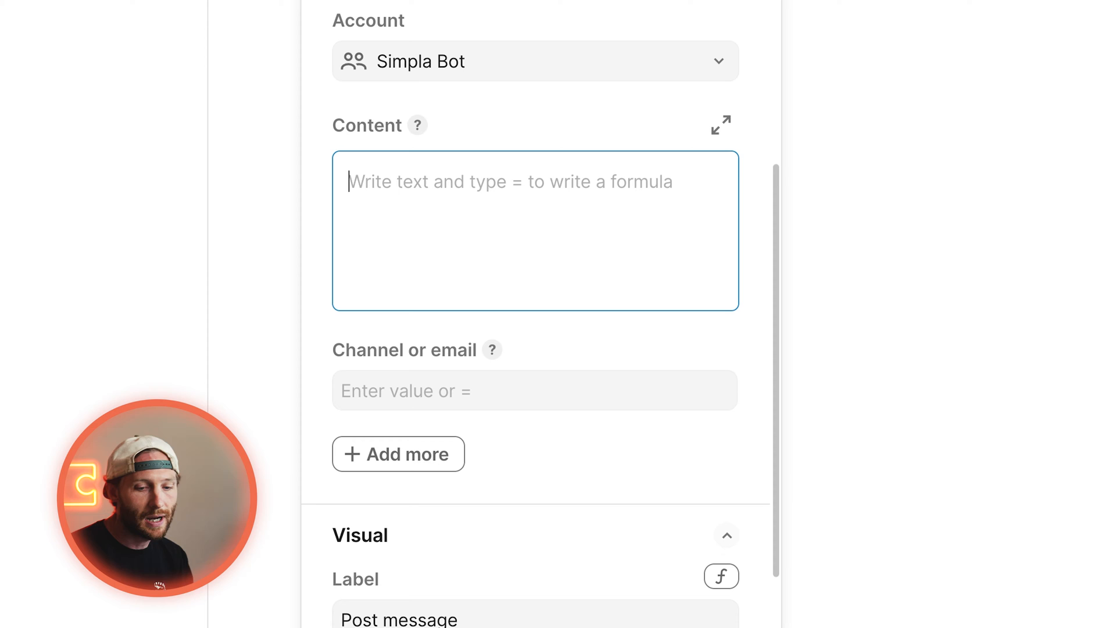
Set the button's Content to 'Hey there!' and its channel to #general.
type("Hey there!")
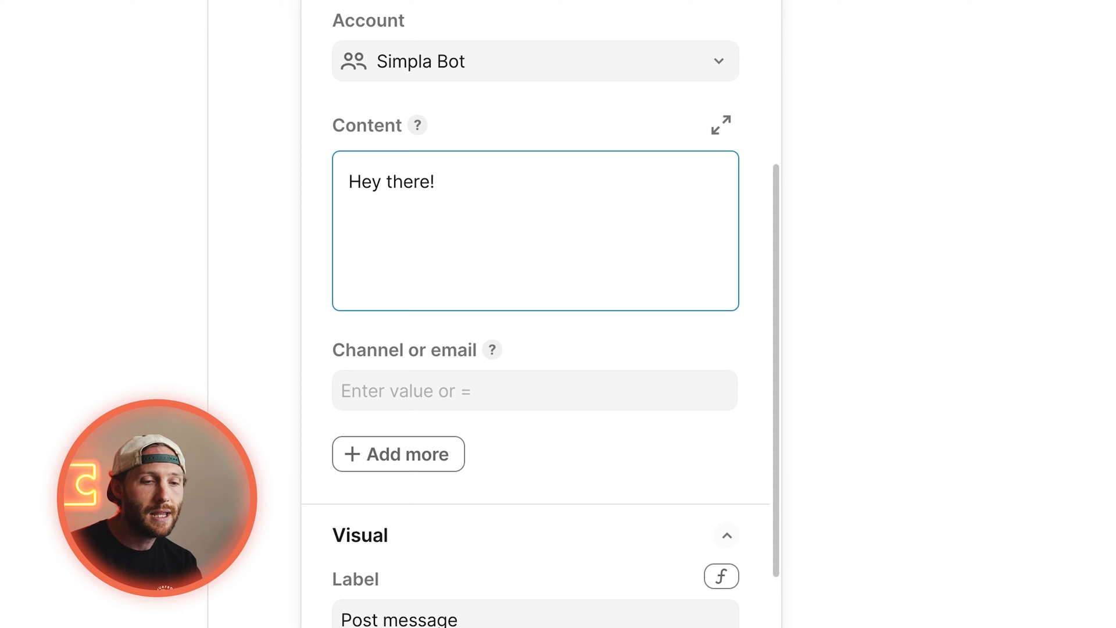
left_click(534, 390)
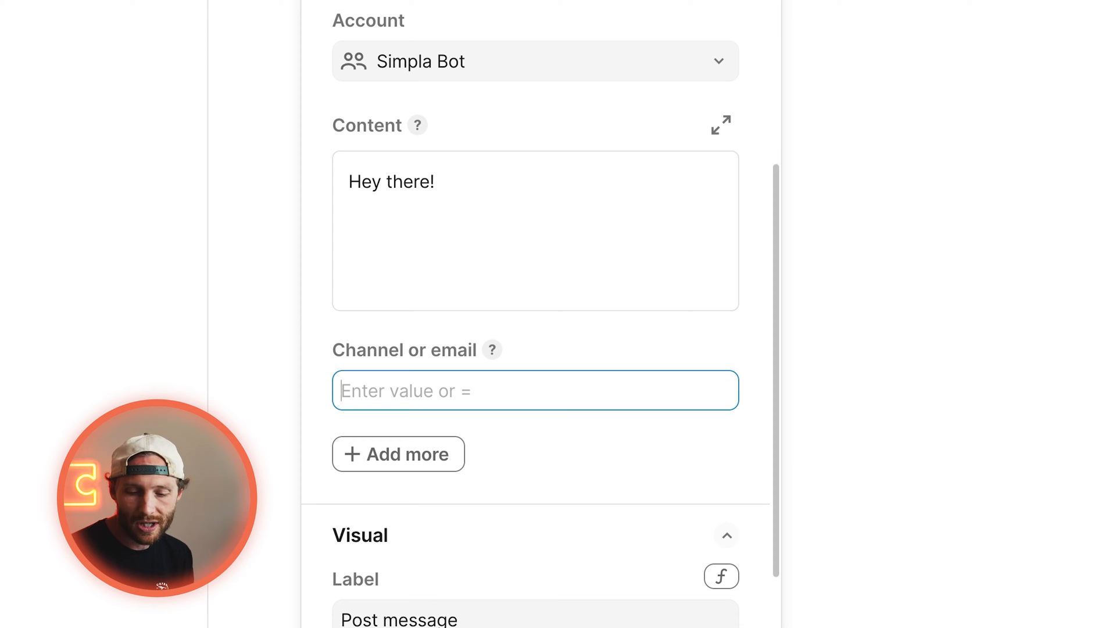
type("#")
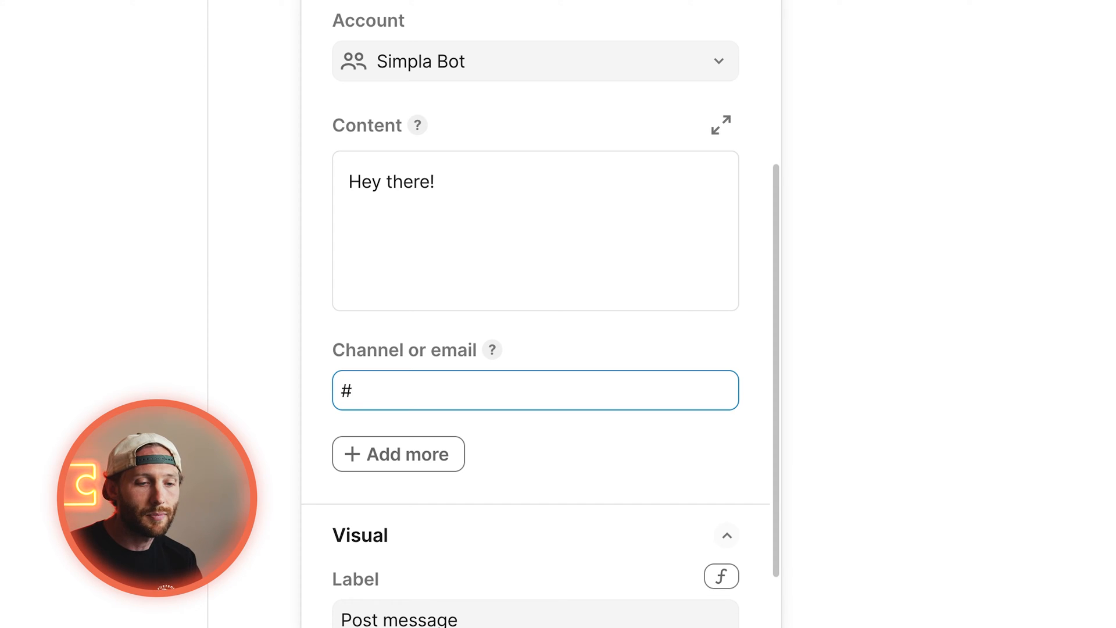
type("genearl")
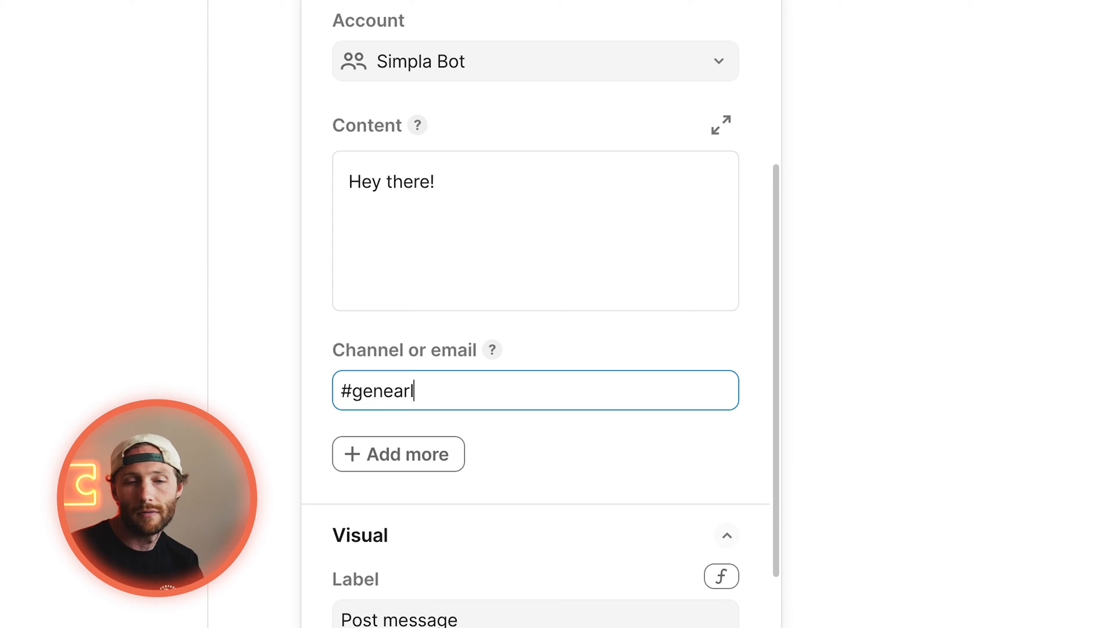
type("#general")
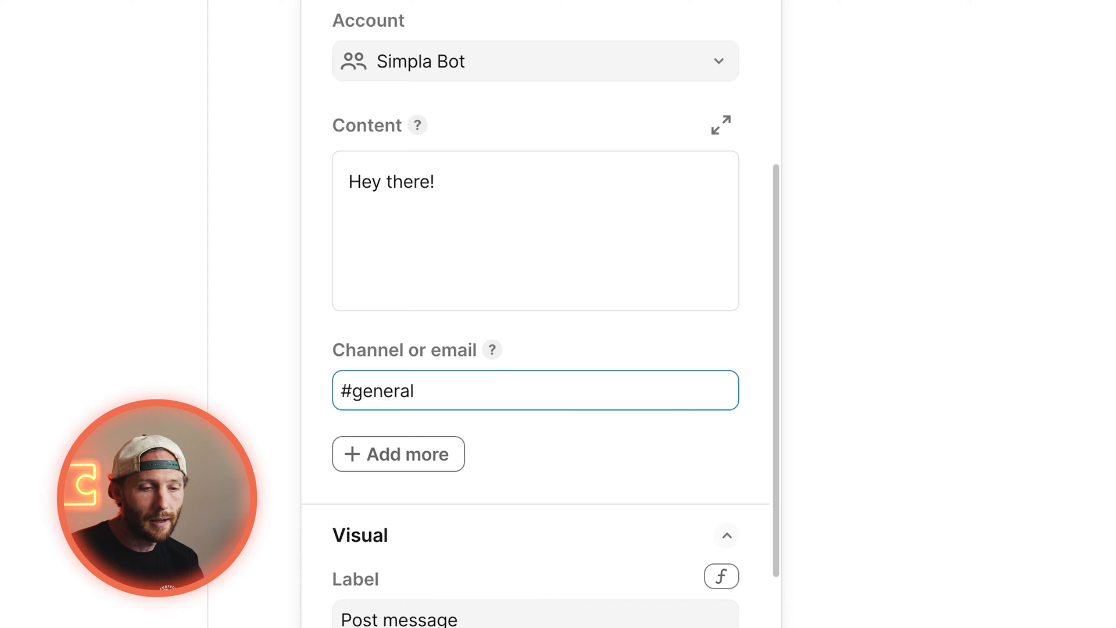
mouse_move(491, 349)
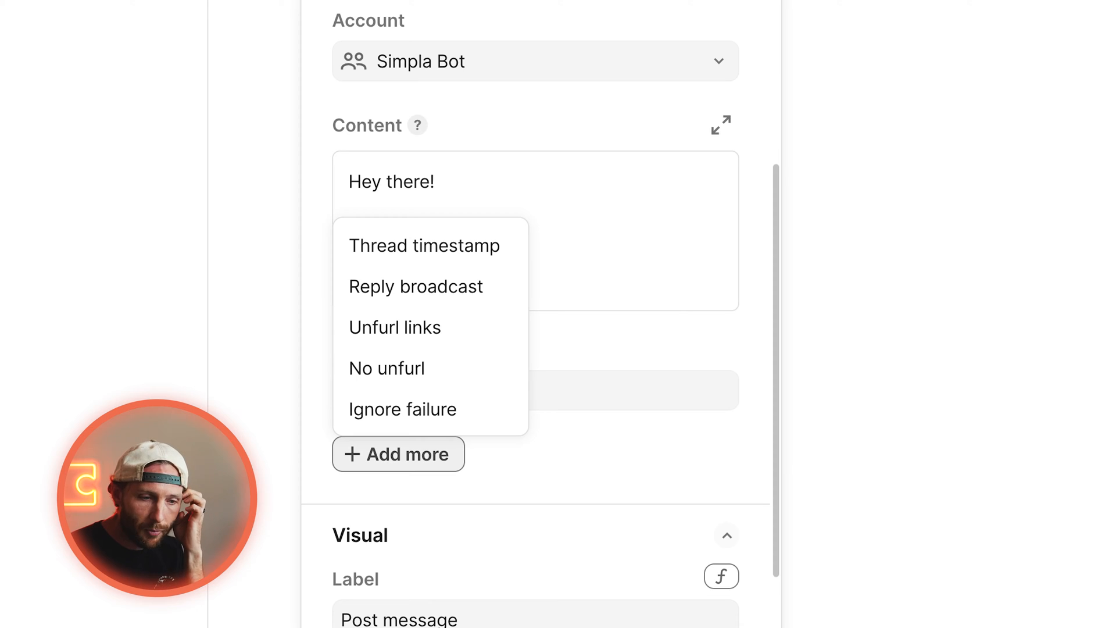
mouse_move(416, 286)
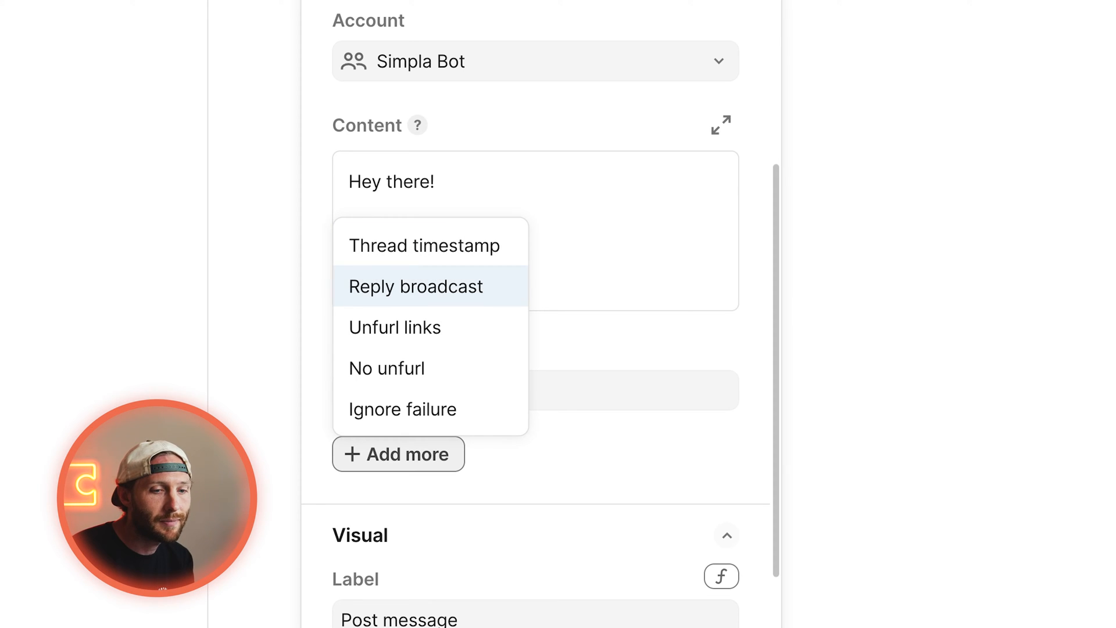
mouse_move(404, 408)
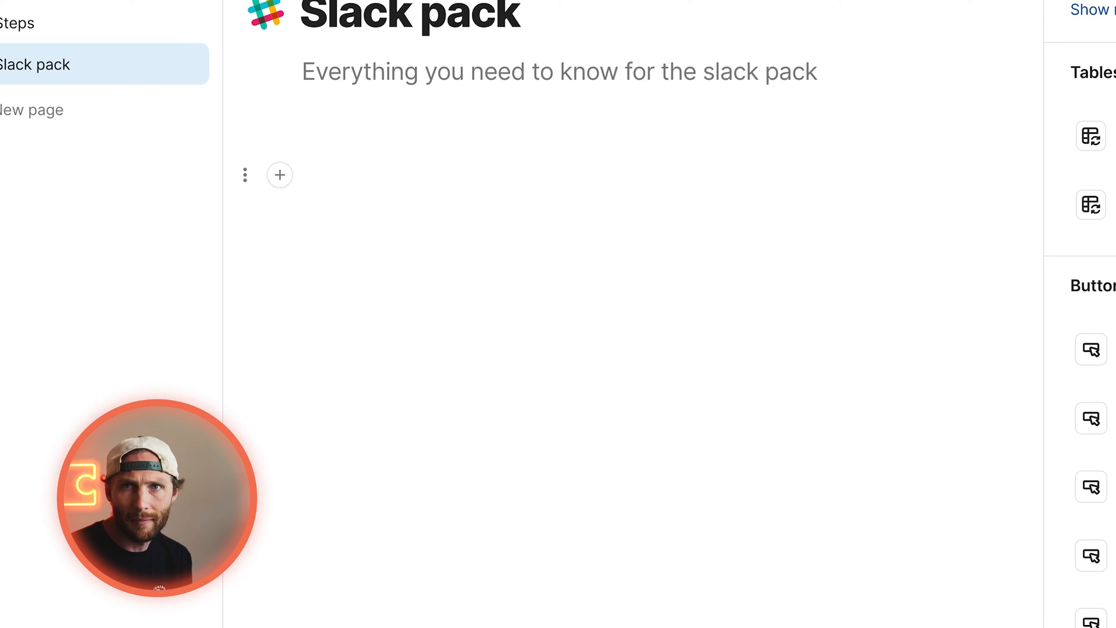
Go to the Steps page, review the Slack pack's account settings showing Simpla Bot, and close them.
left_click(18, 22)
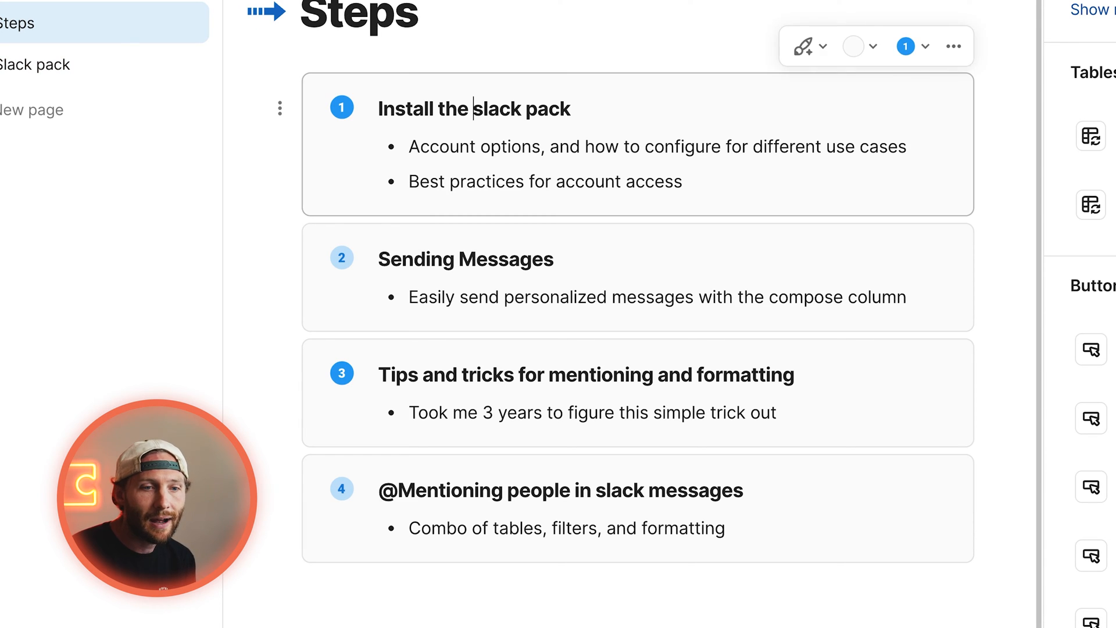
double_click(488, 181)
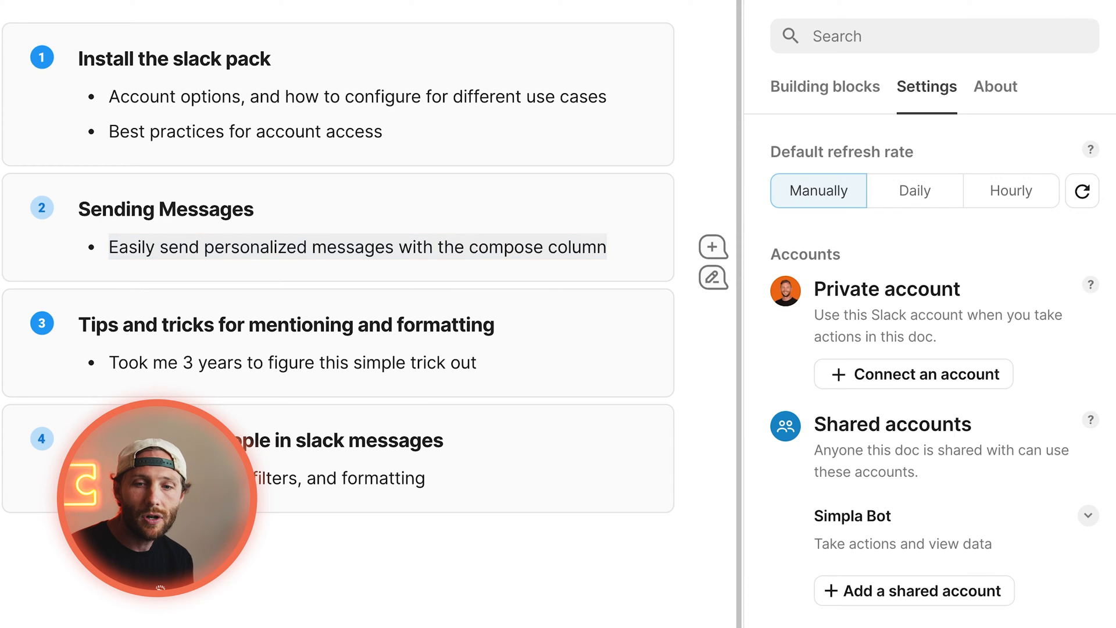
left_click(913, 373)
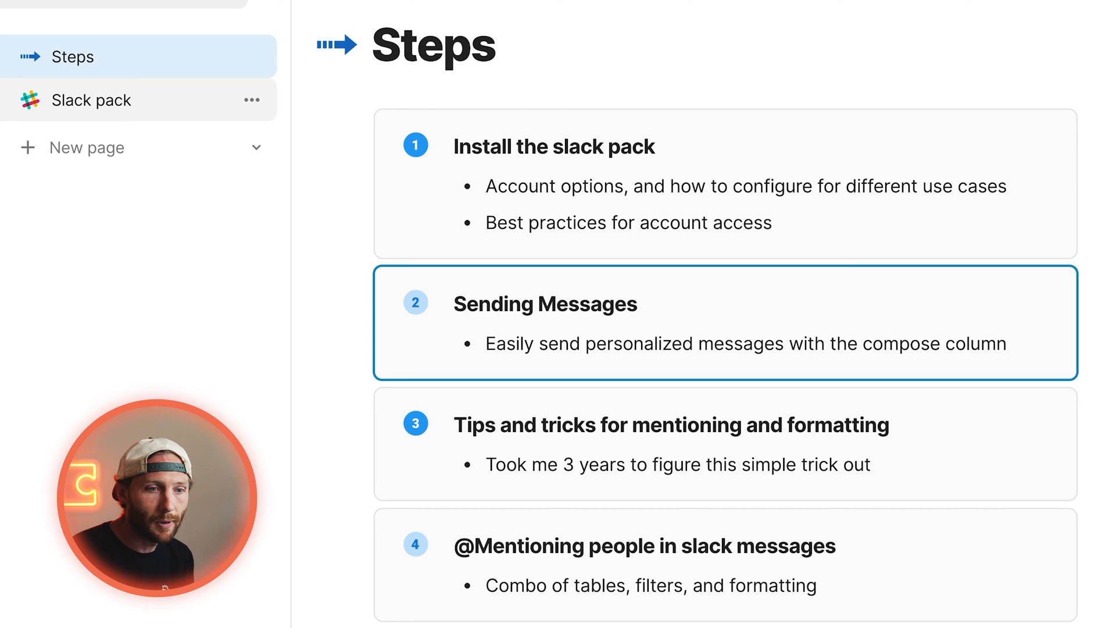
left_click(91, 99)
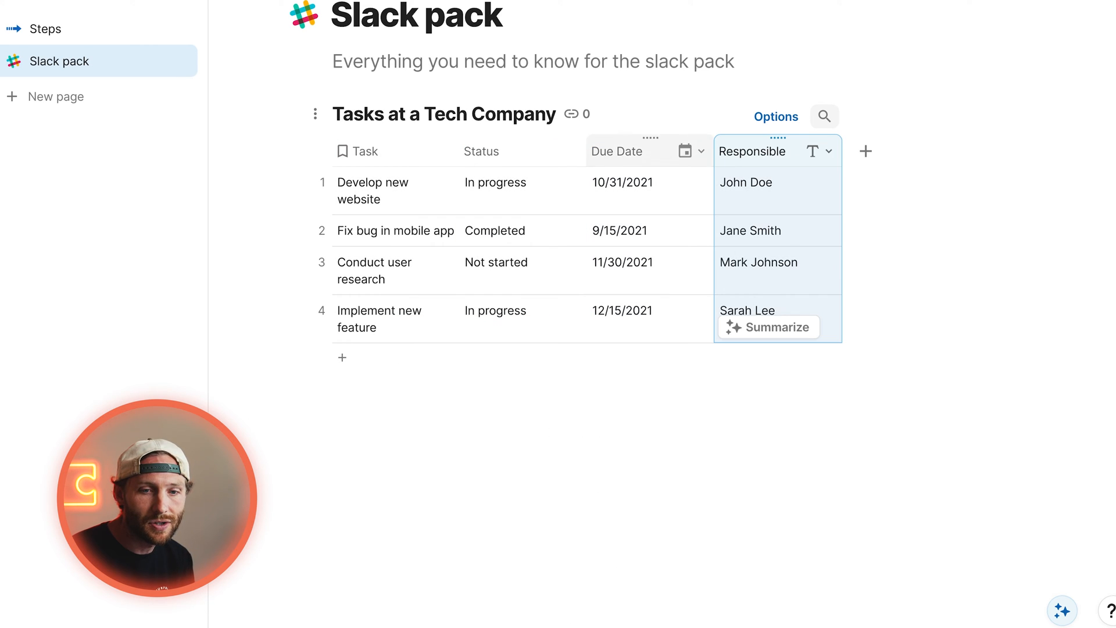
left_click(576, 151)
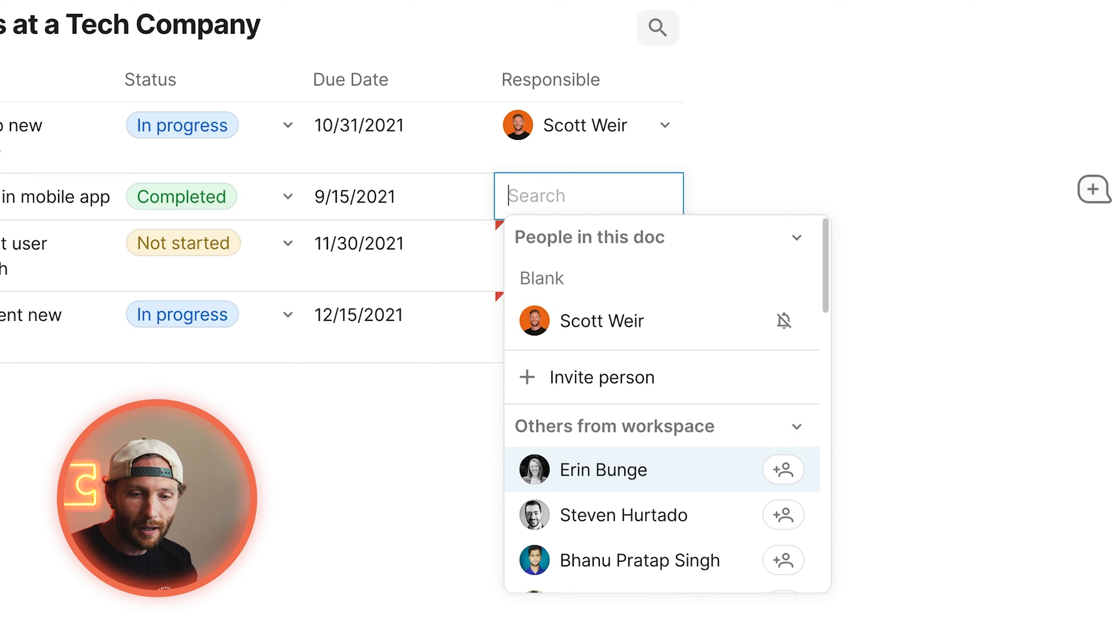
left_click(603, 468)
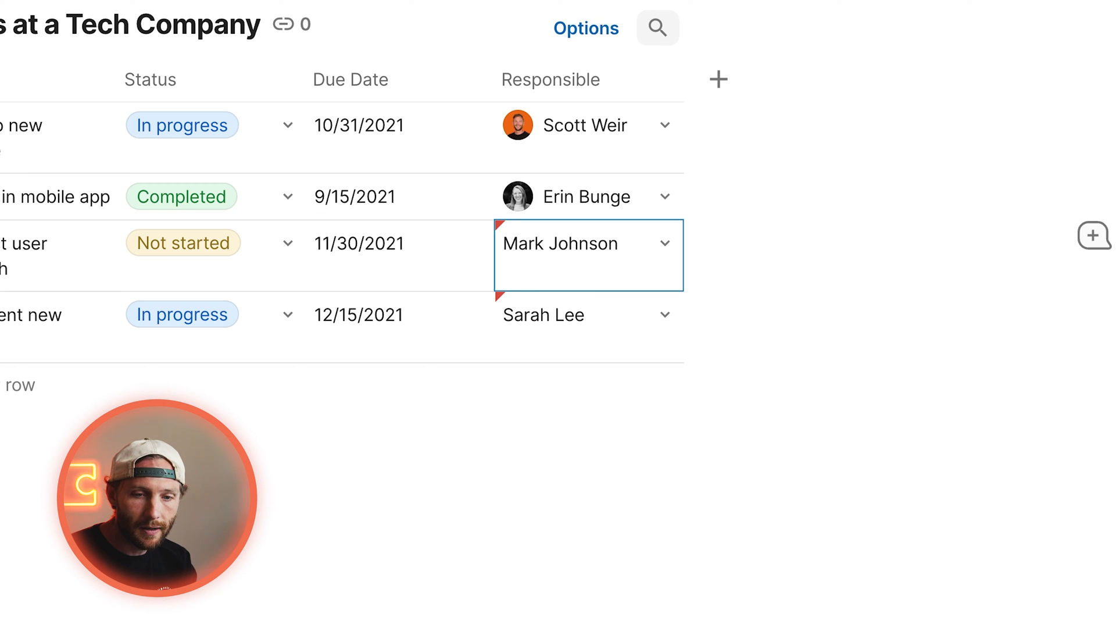
left_click(588, 242)
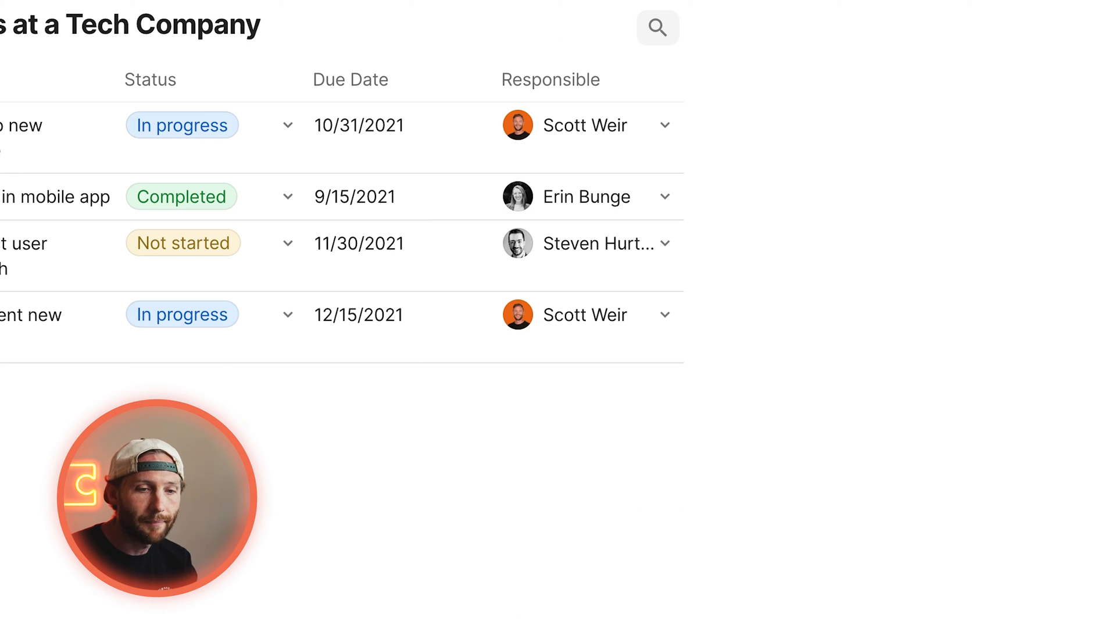
left_click(906, 79)
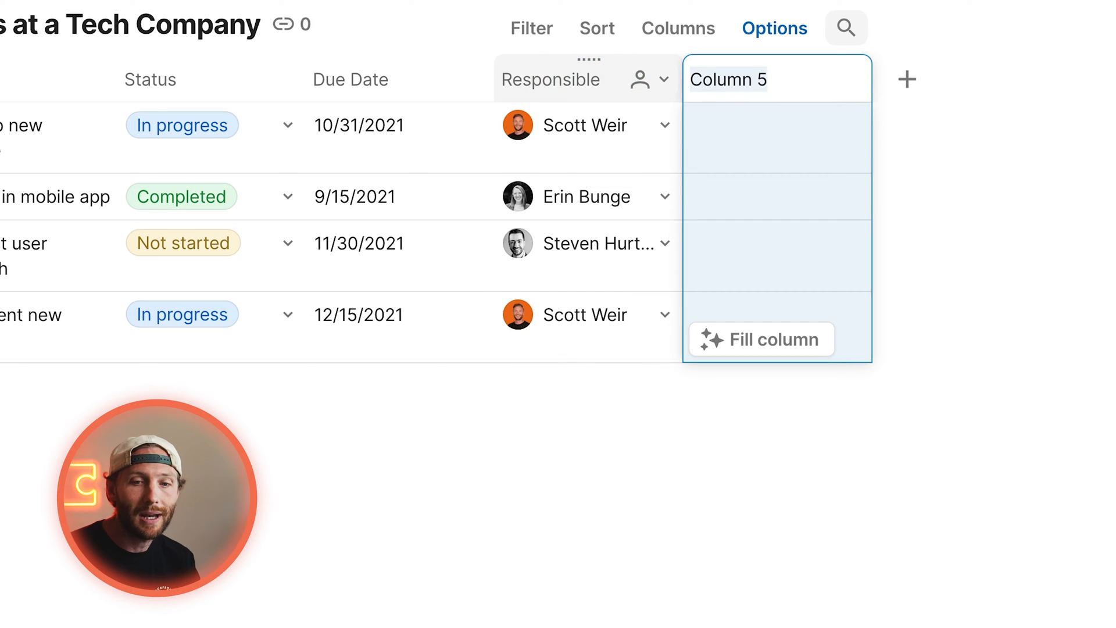
Create a 'Send Notification' button column that sends a message through Slack on click.
type("Send Notificati")
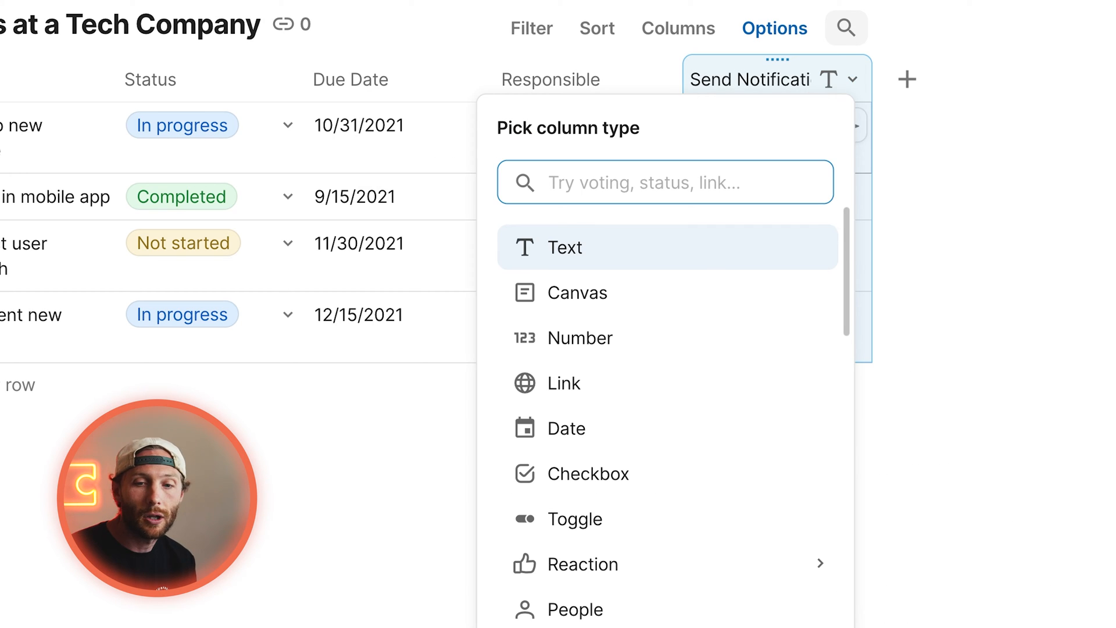
type("but")
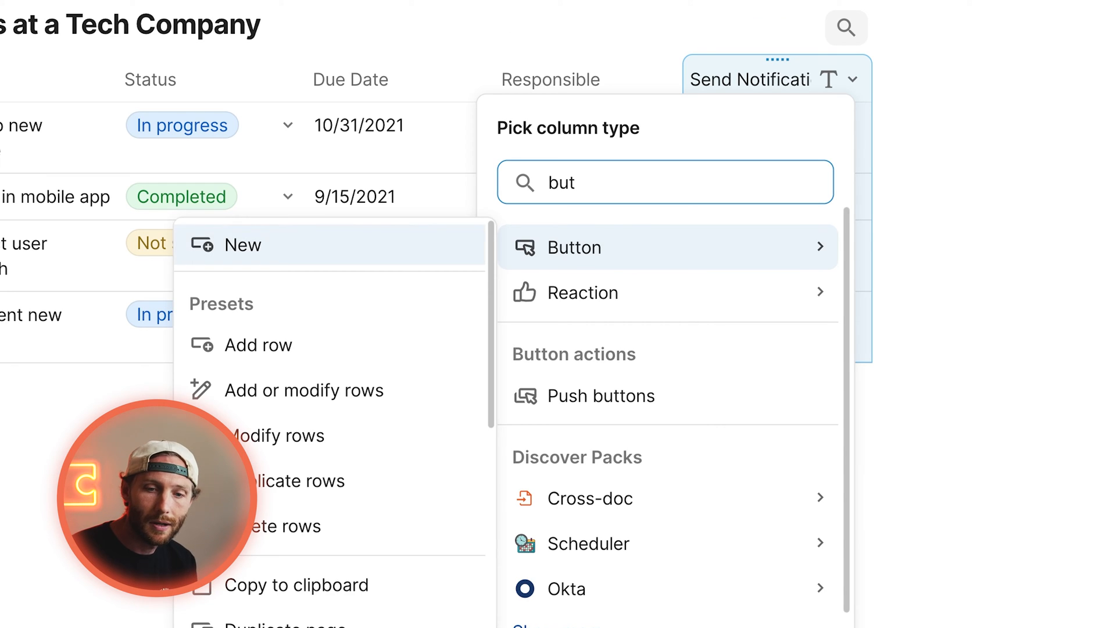
left_click(574, 246)
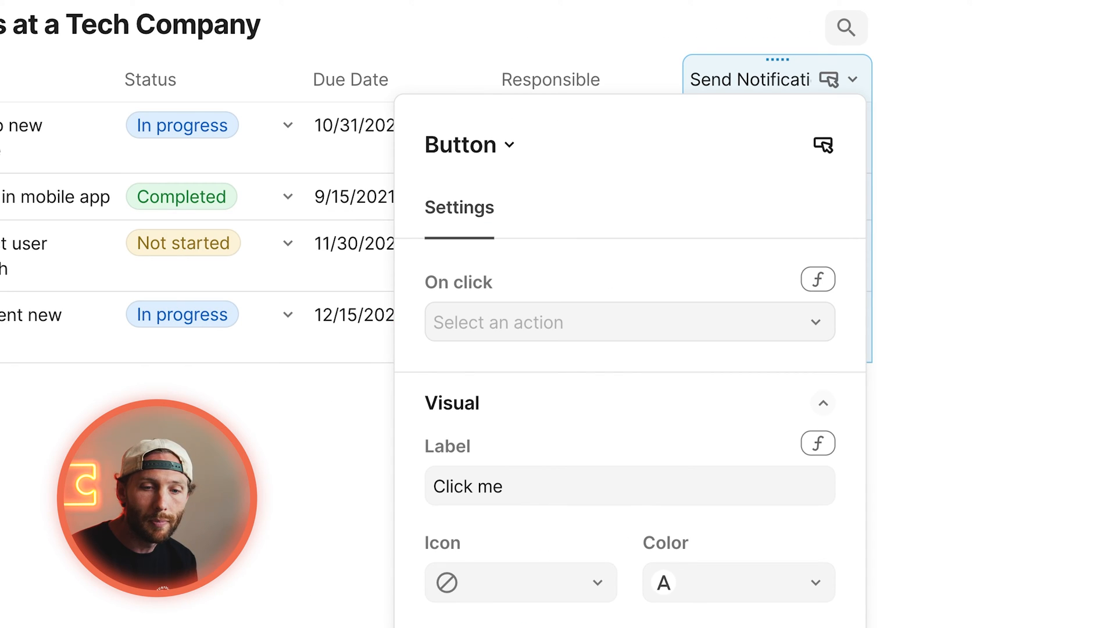
left_click(629, 322)
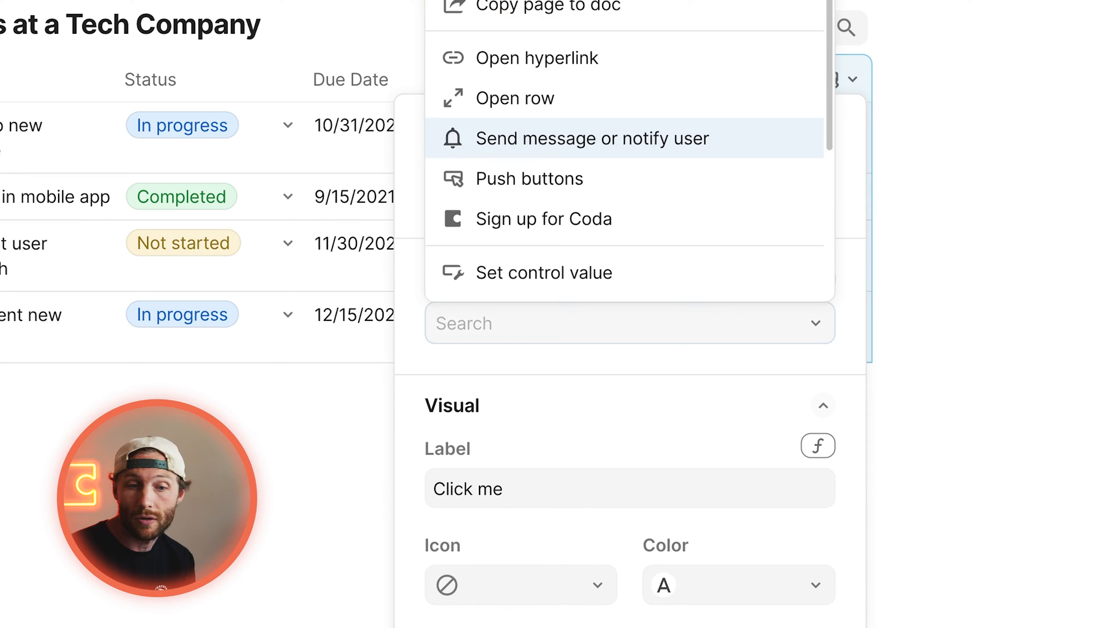
left_click(598, 139)
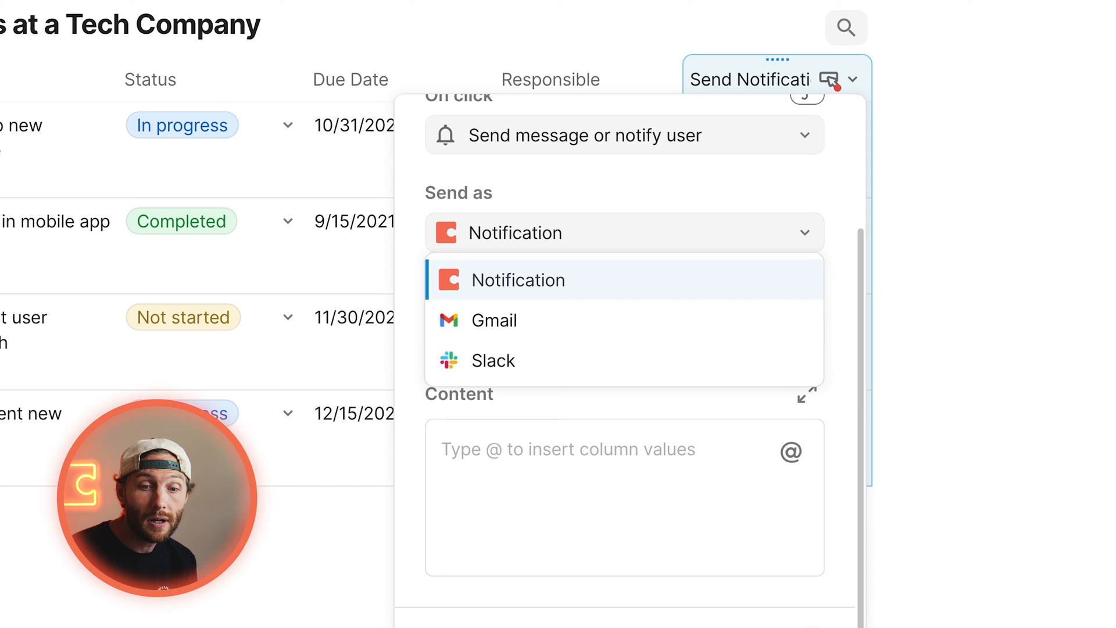
left_click(493, 360)
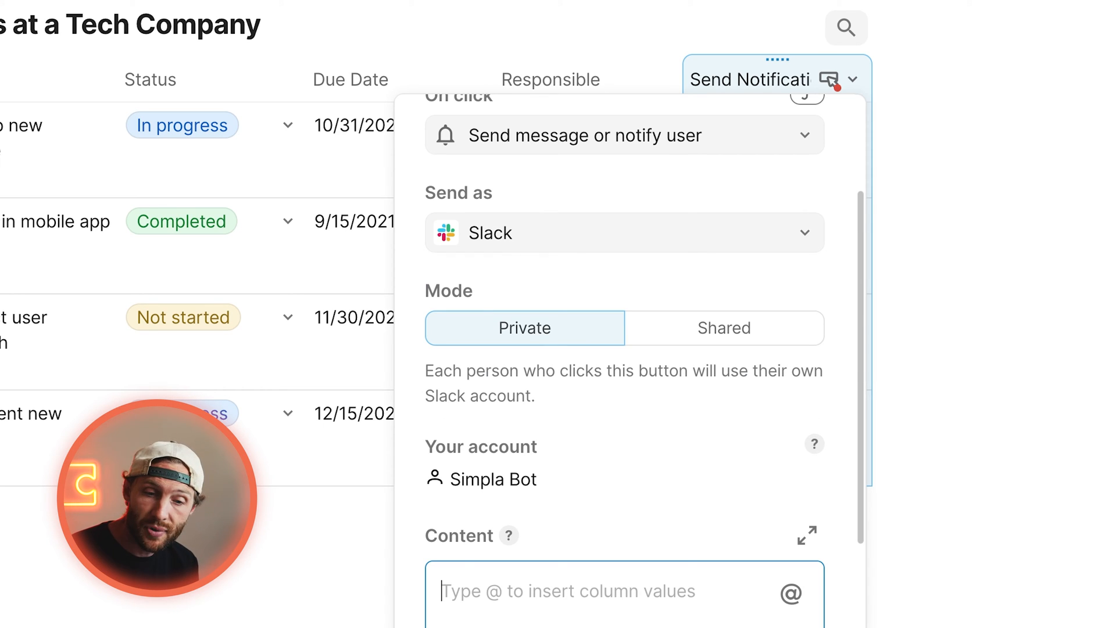
scroll("down", 3)
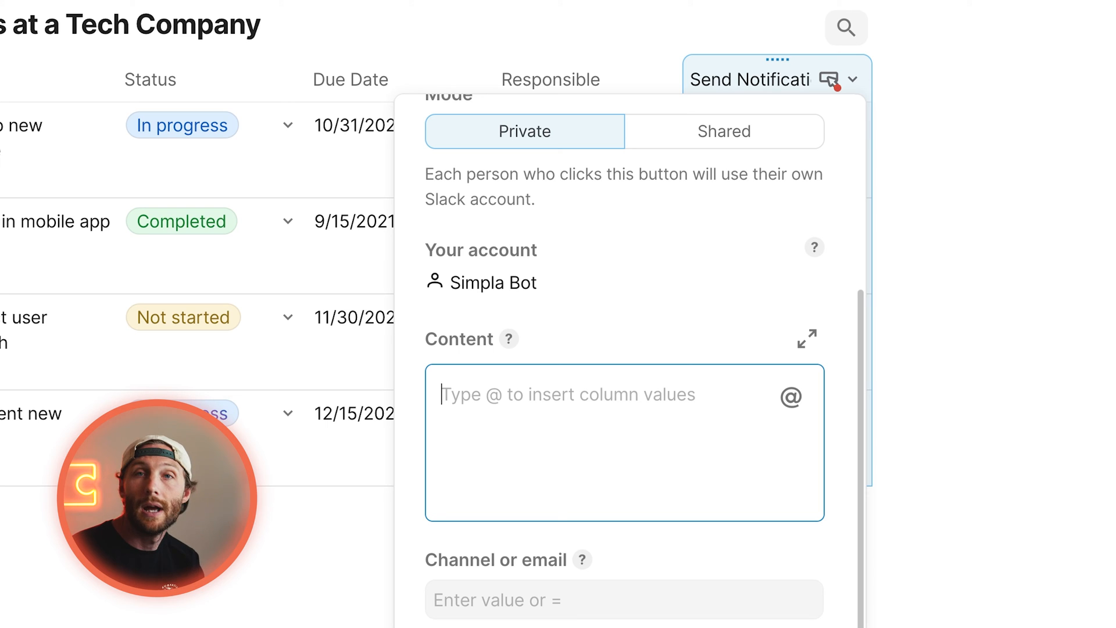
type("Hey there")
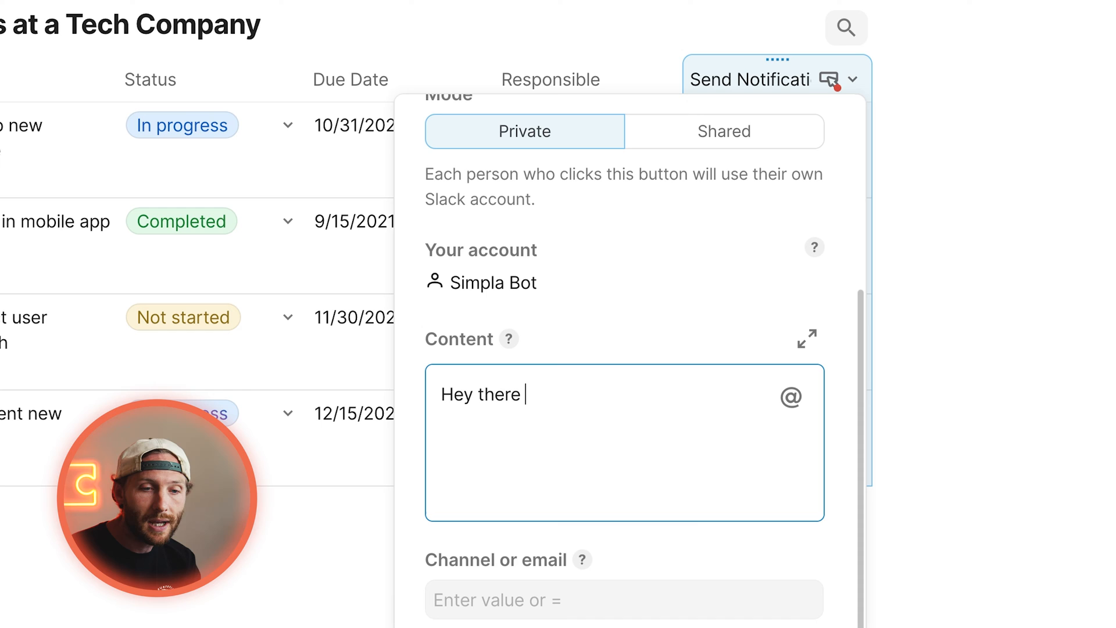
type(",")
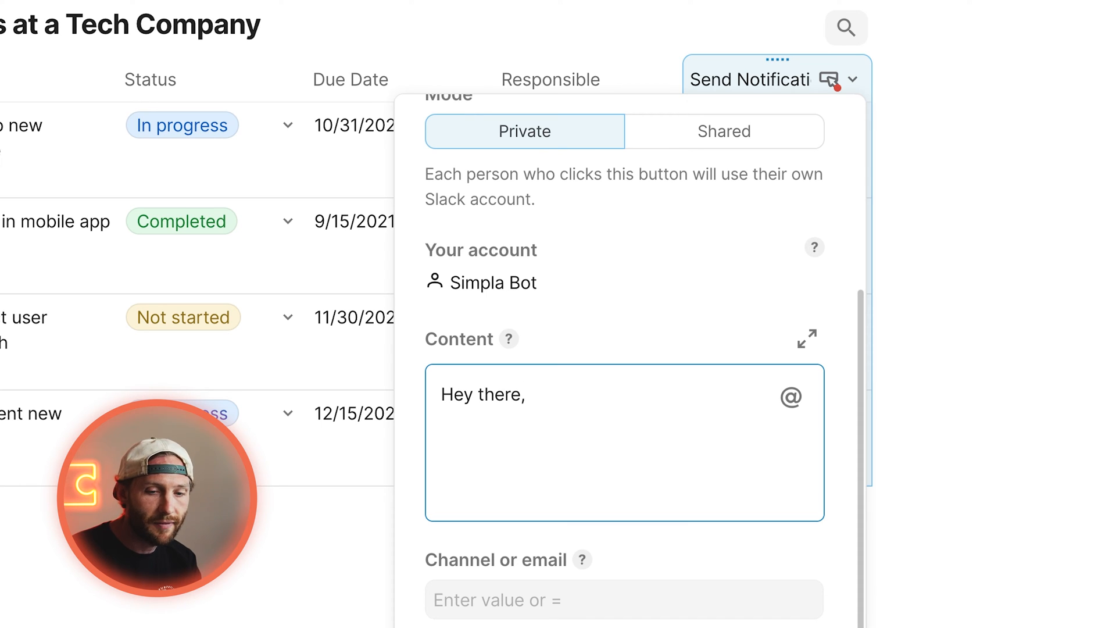
type("The task Task T i")
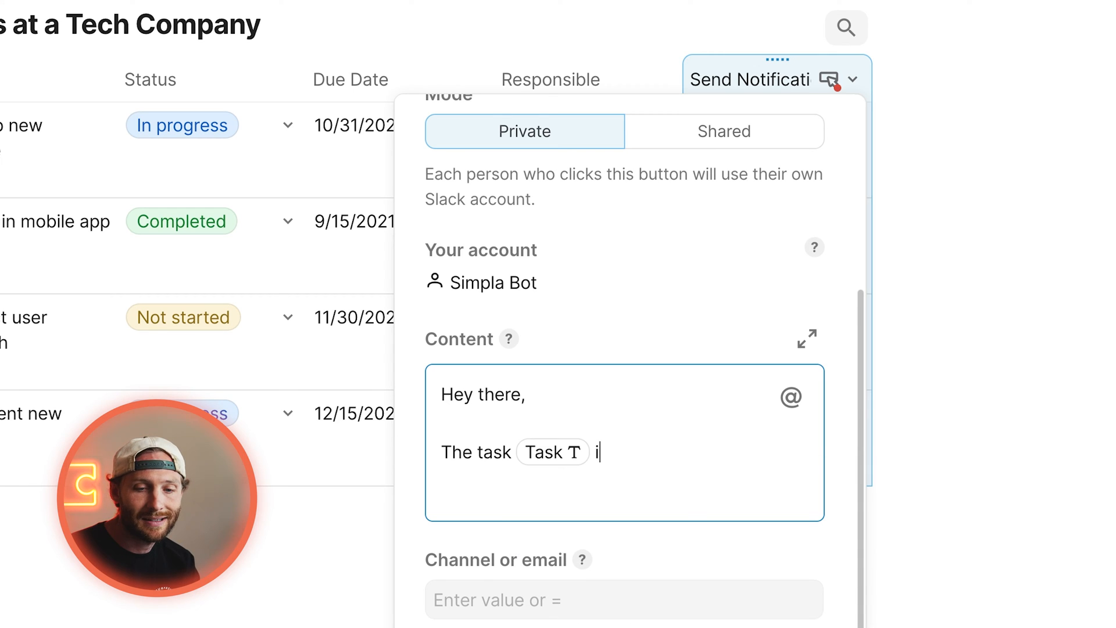
type("s due today")
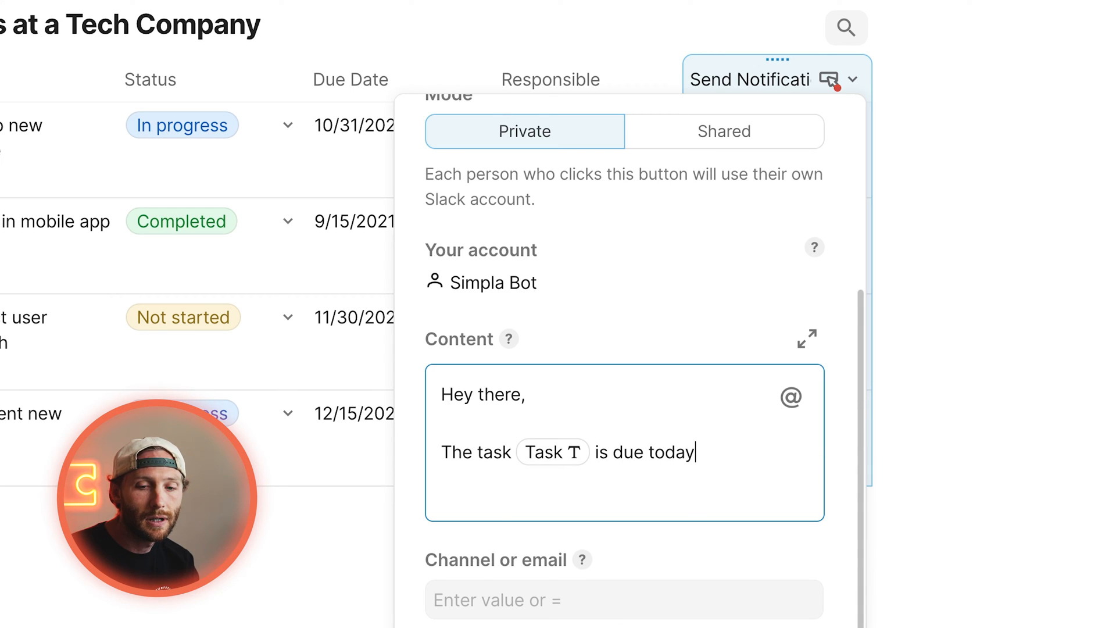
type("!")
type("comp")
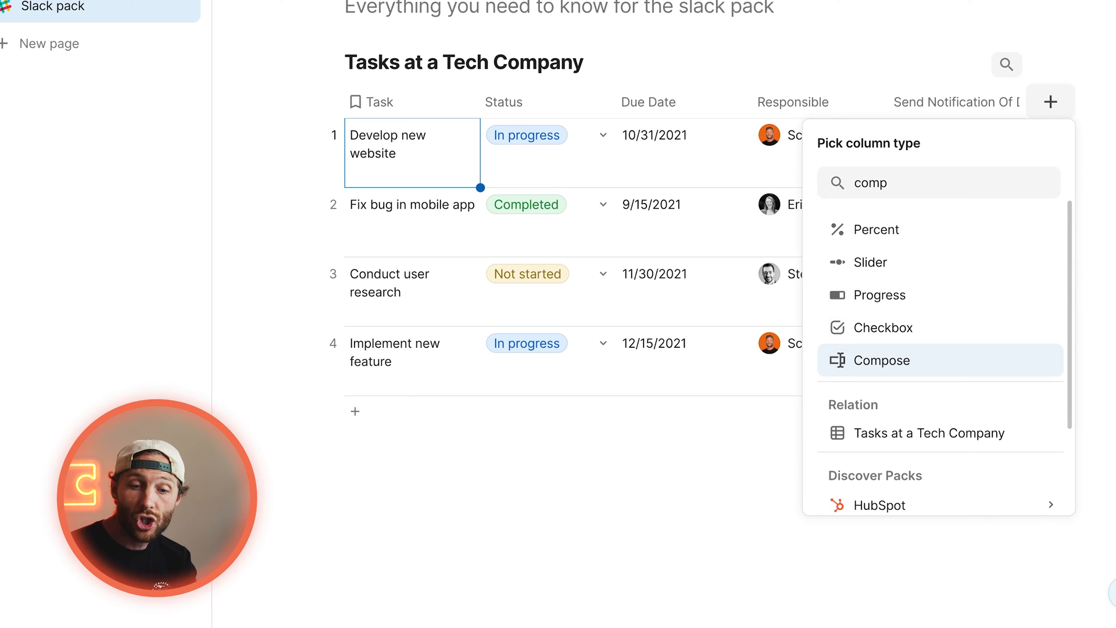
Add a Compose column drafting 'Hey there, ... is due today!' and preview it per row.
left_click(882, 360)
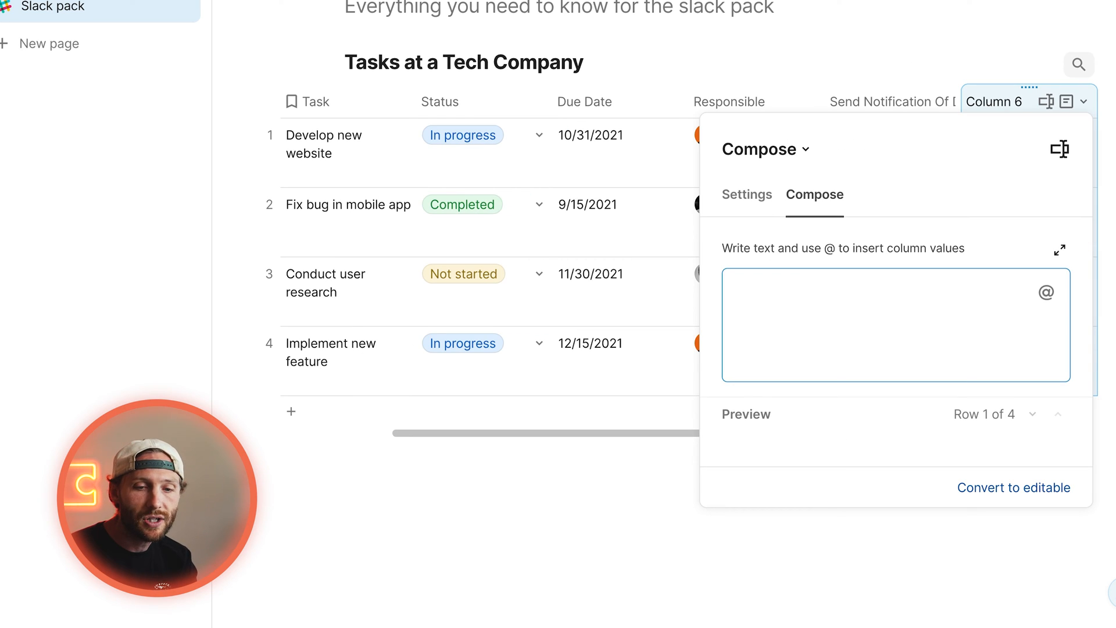
type("Hey there")
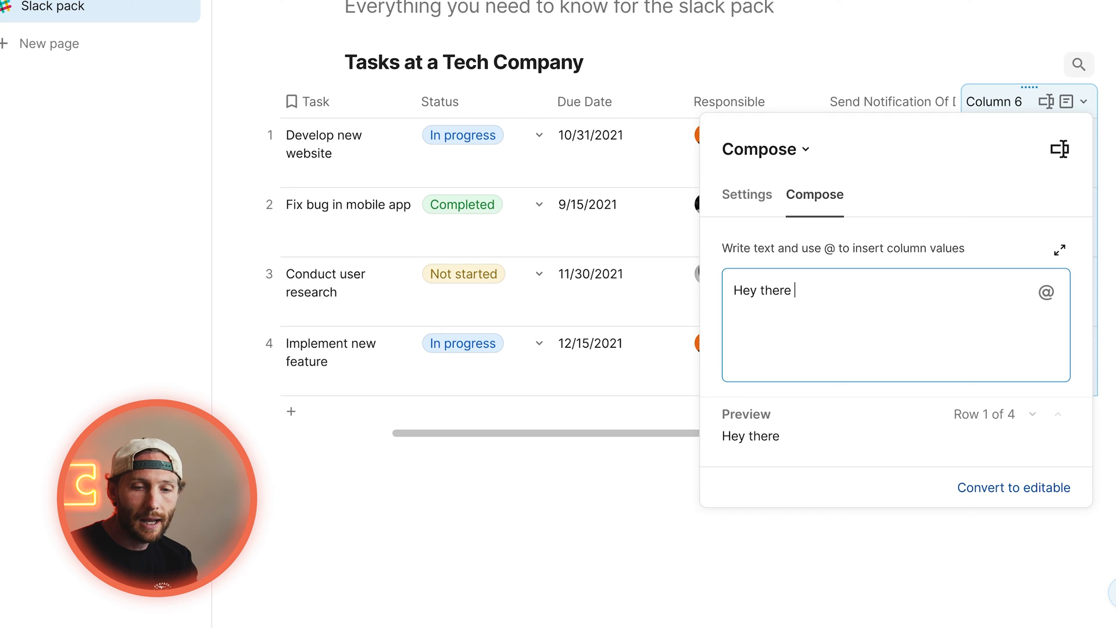
type(",")
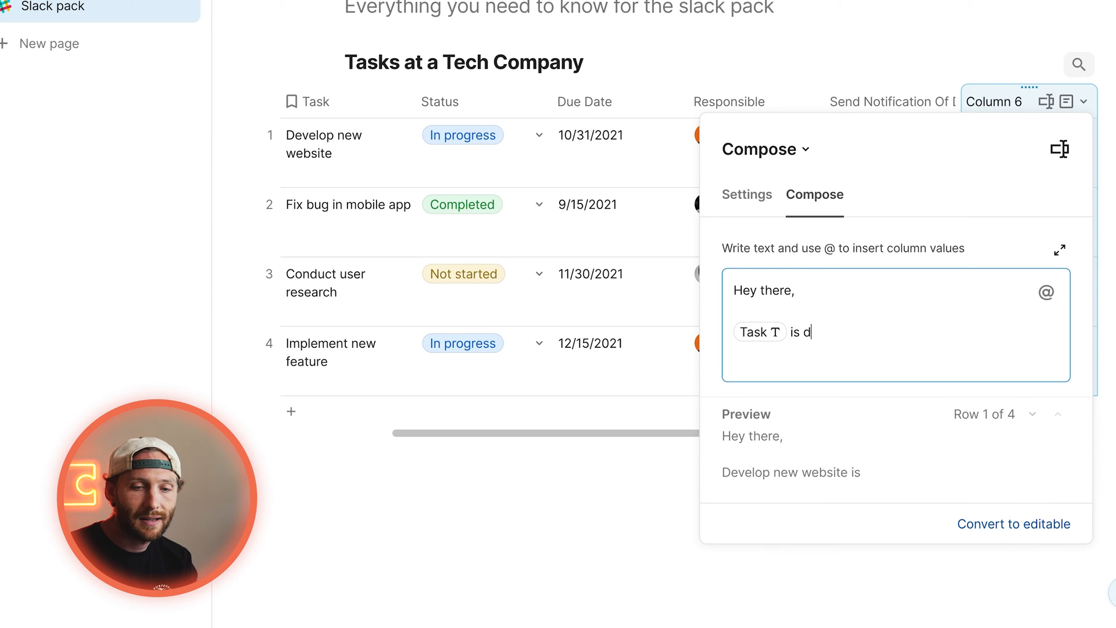
type("ue today!")
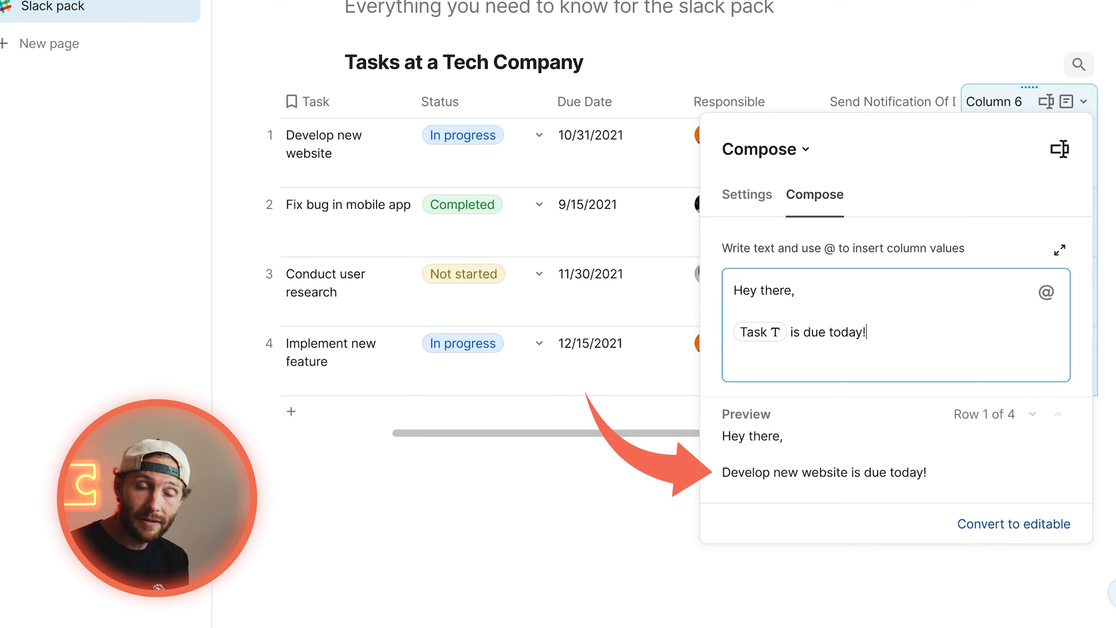
left_click(1033, 414)
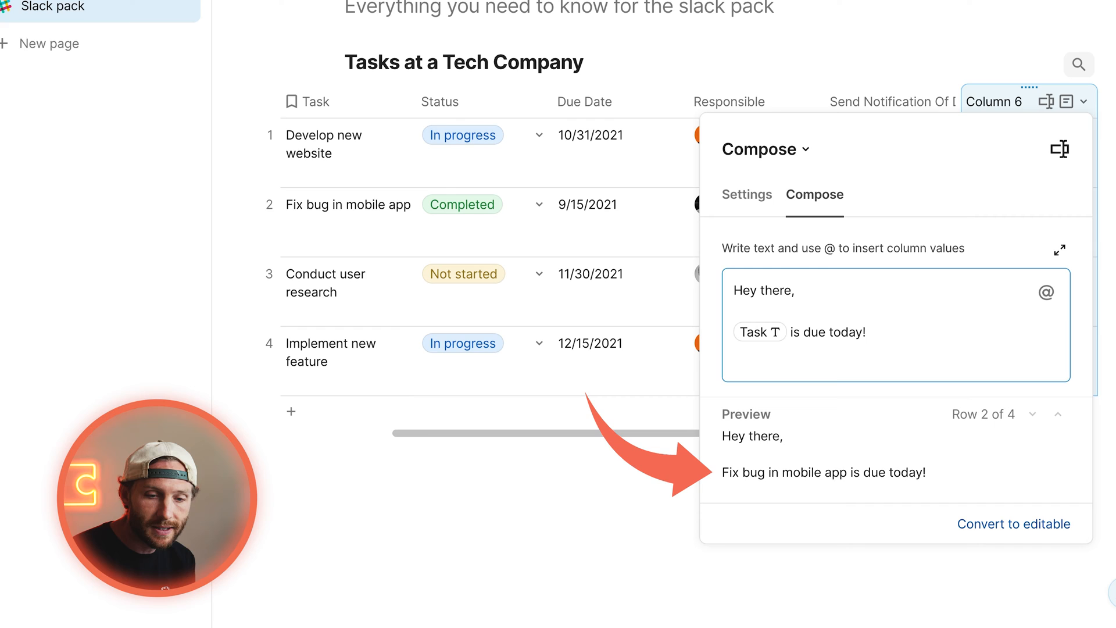
left_click(1058, 413)
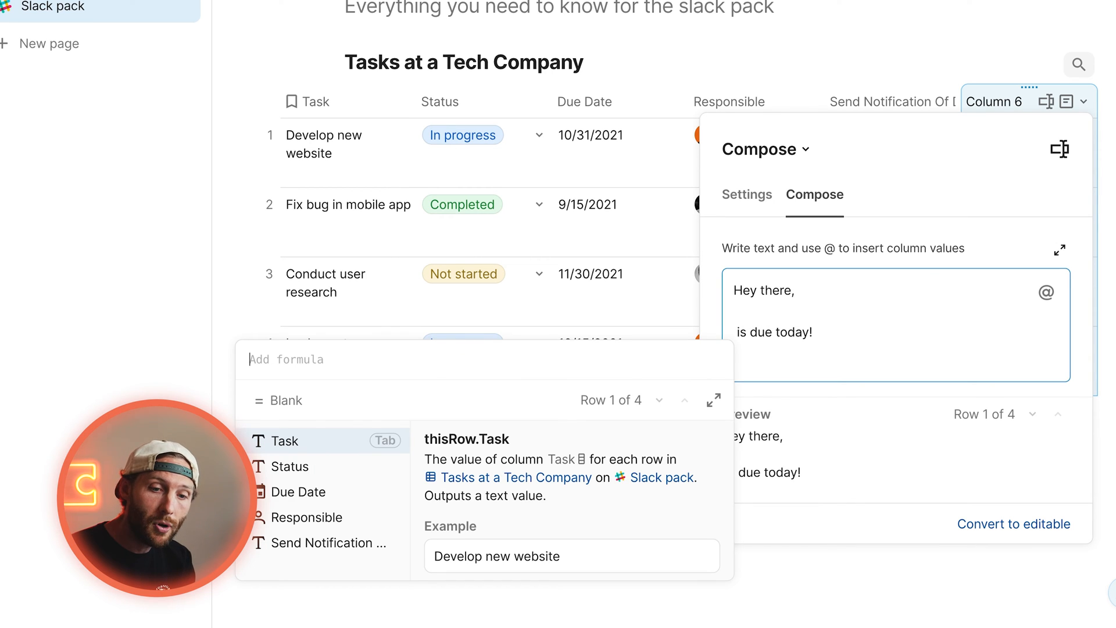
type("task")
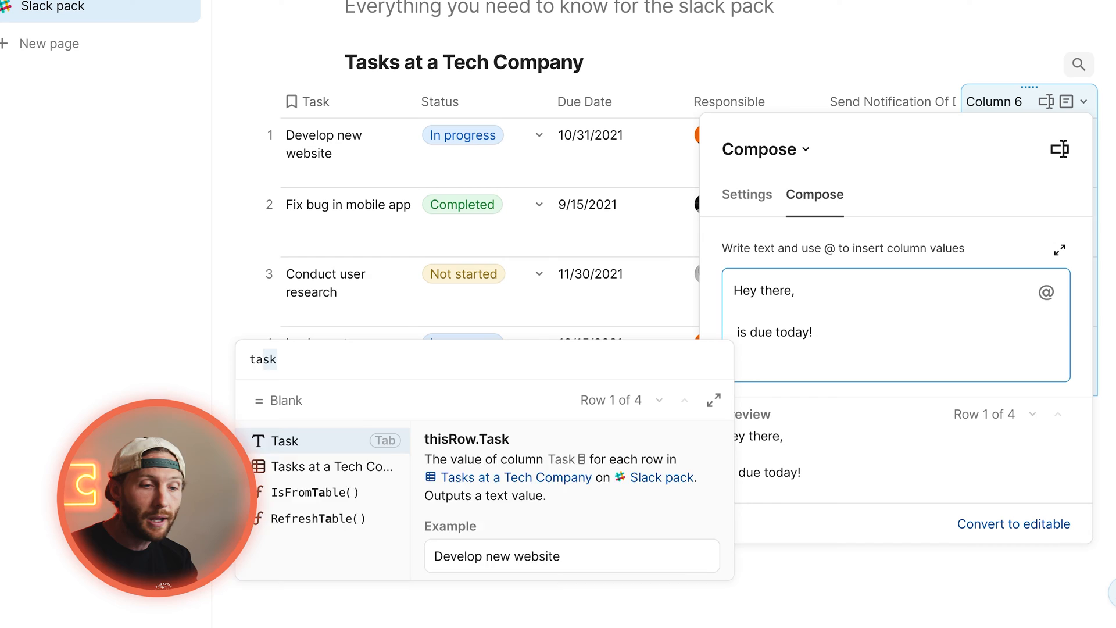
left_click(287, 440)
type("Responsible.name")
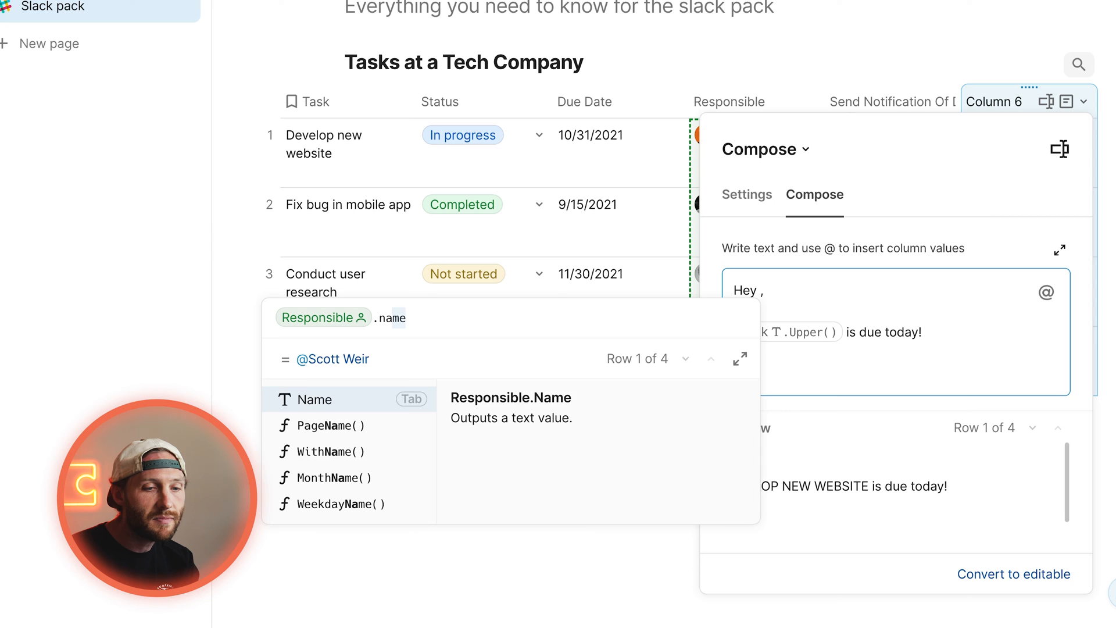
left_click(311, 399)
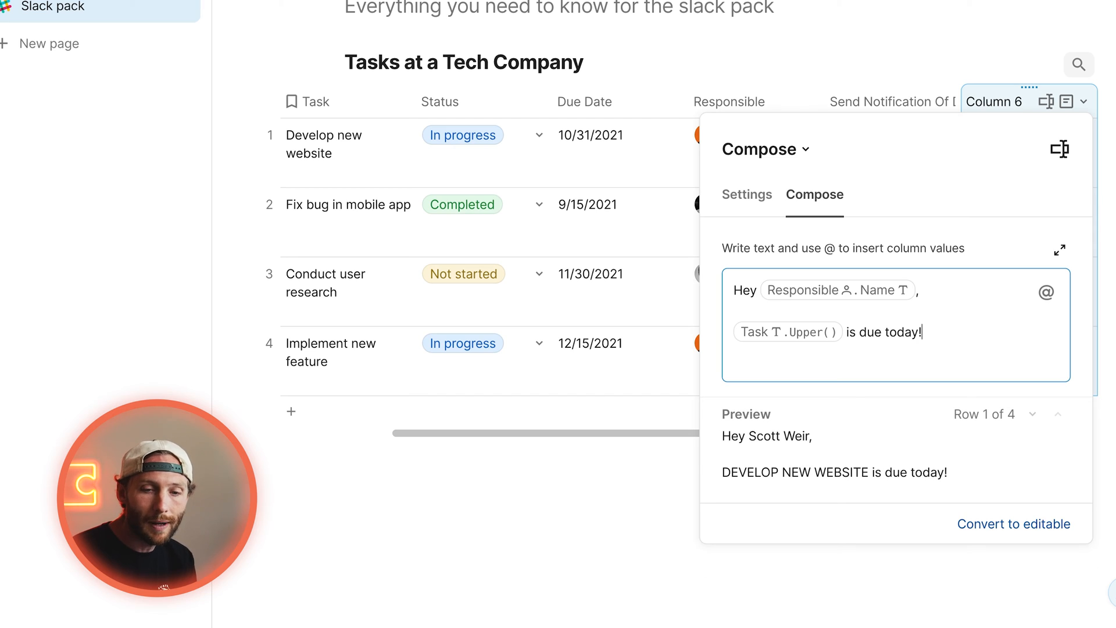
type("!")
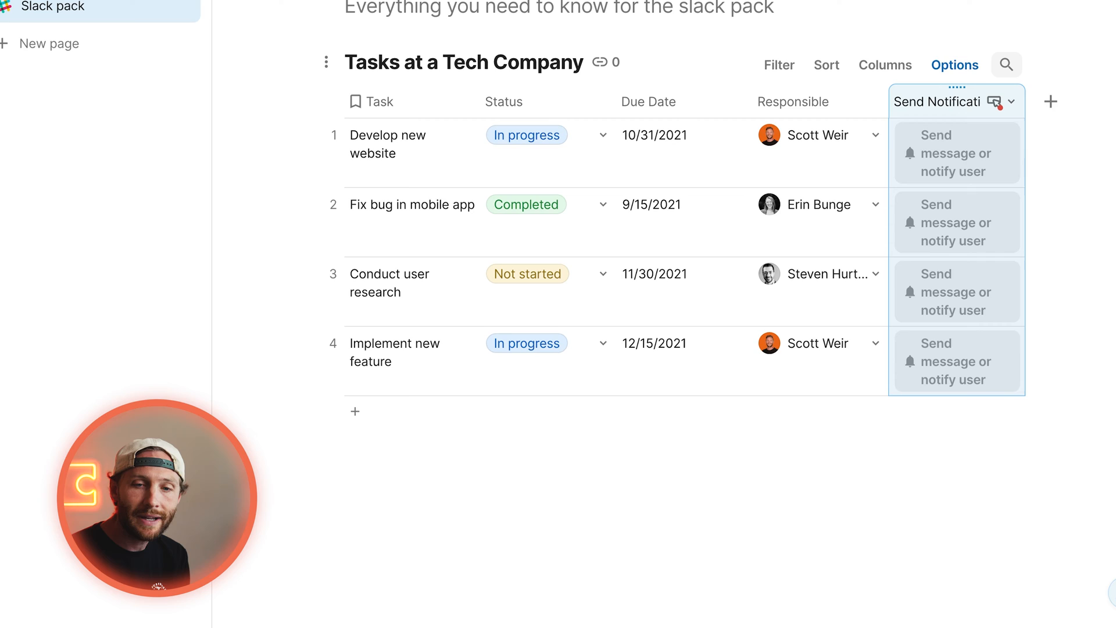
Point the notification button's recipient at =Responsible instead of #general, then view Slack's formatting guide.
left_click(956, 101)
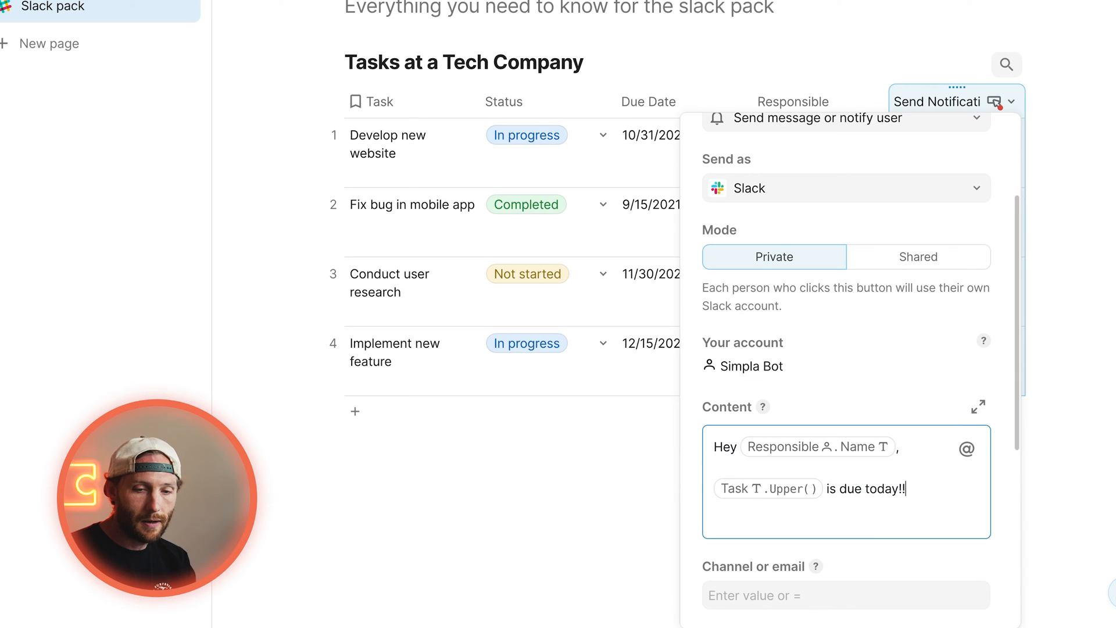
scroll("down", 3)
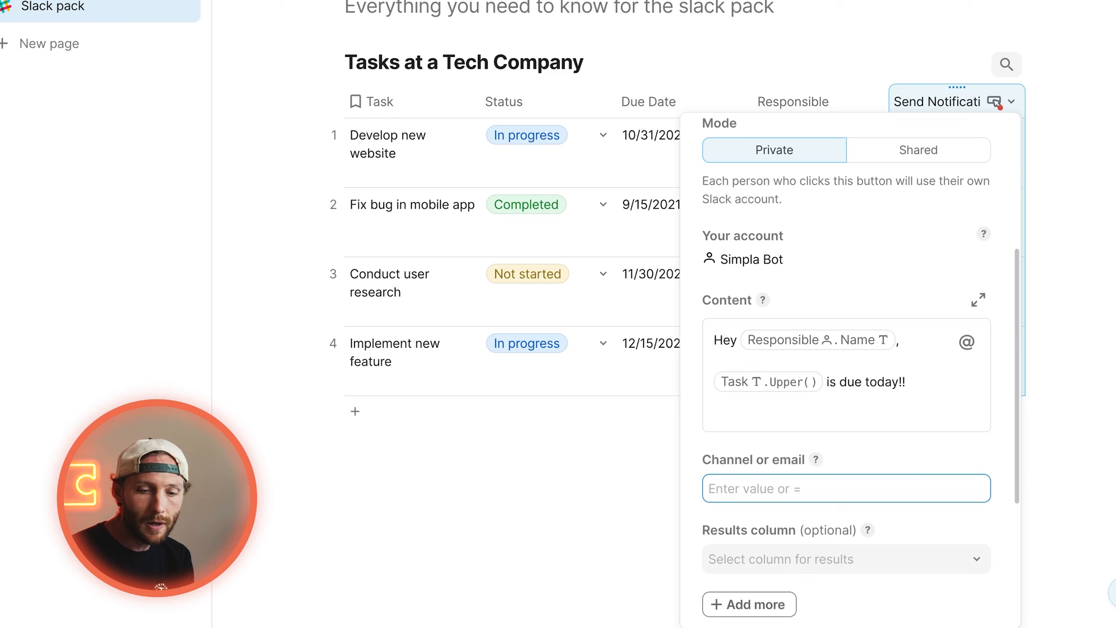
type("#general")
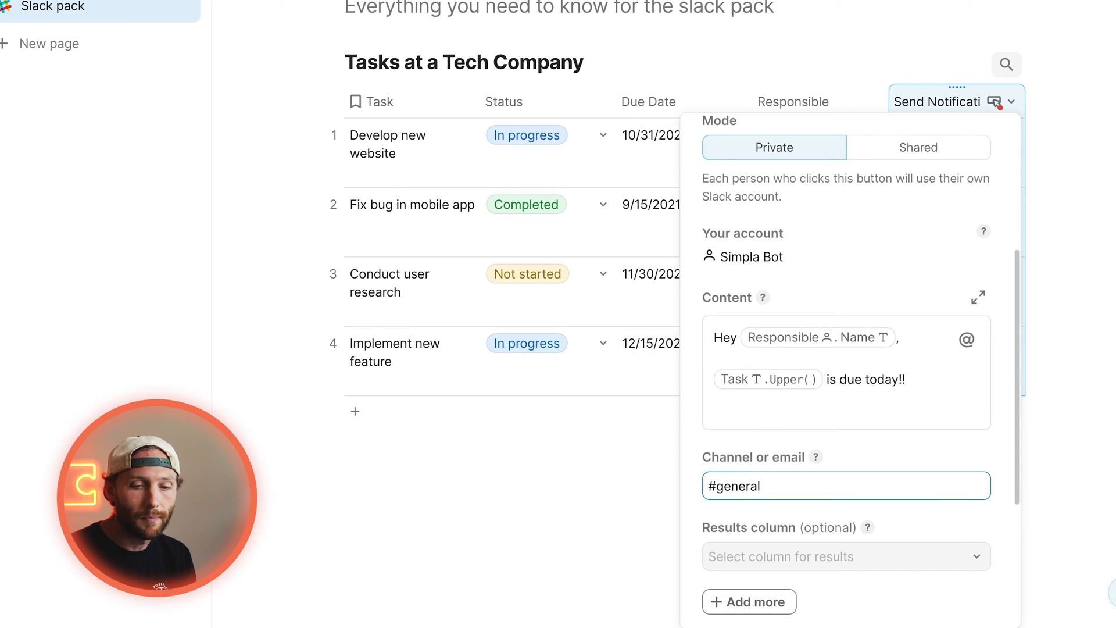
key("Backspace")
type("Responsible")
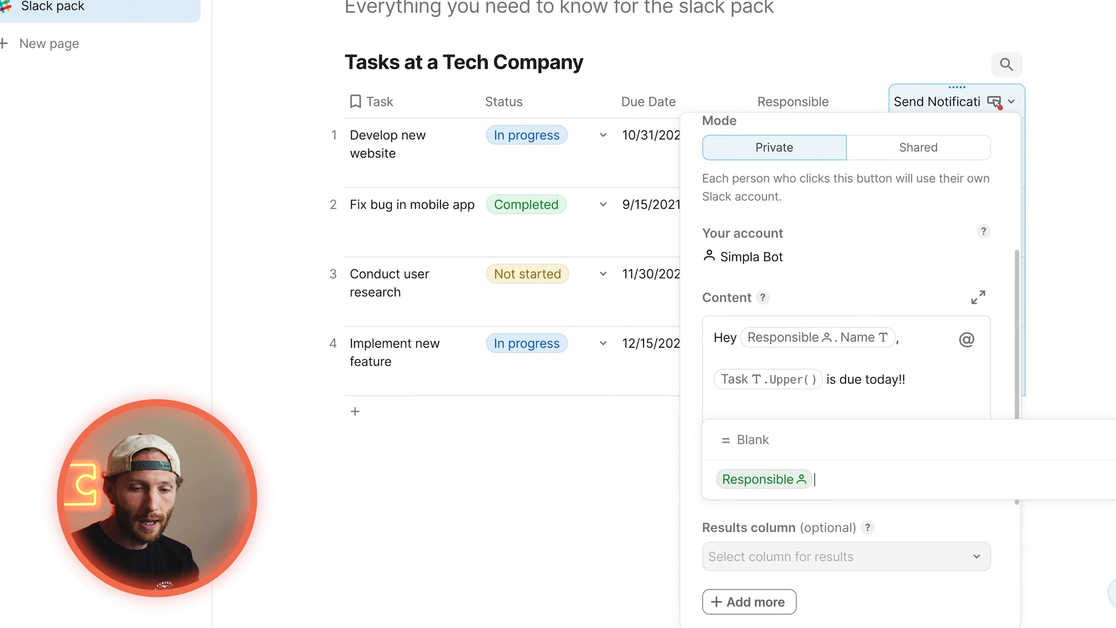
left_click(847, 479)
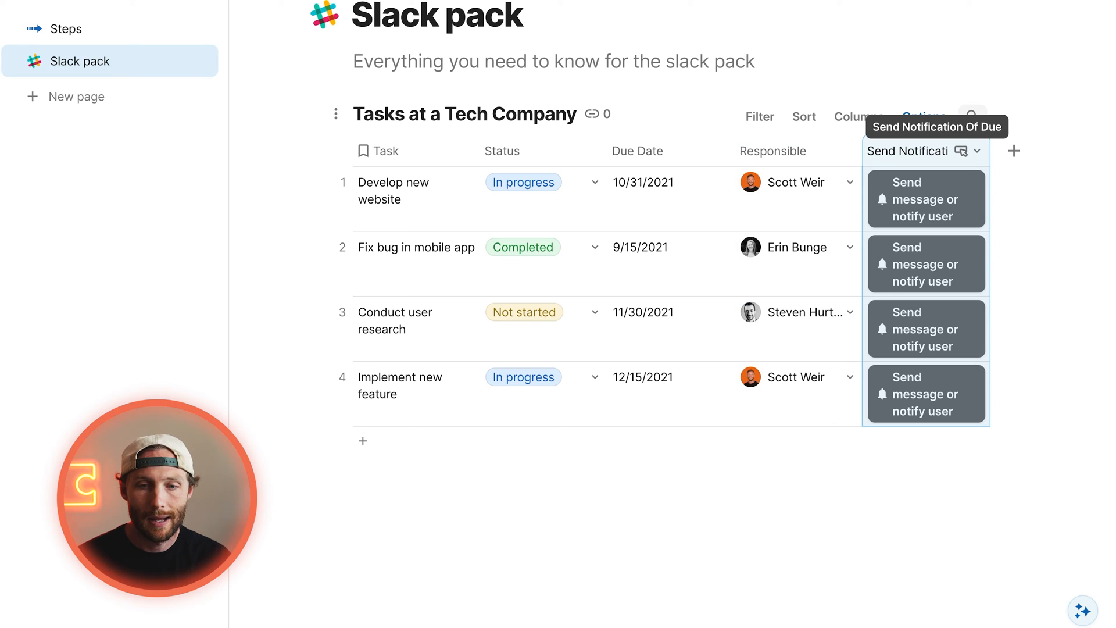
left_click(966, 150)
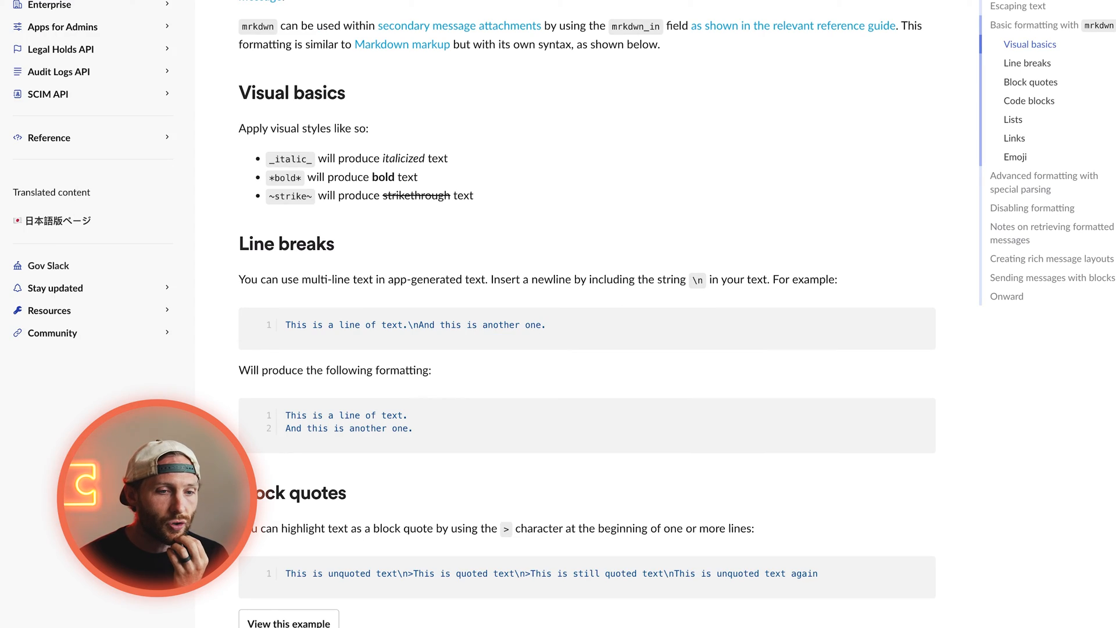
Review Slack's mrkdwn bold and link syntax, then add a Compose column back in Coda.
scroll("down", 3)
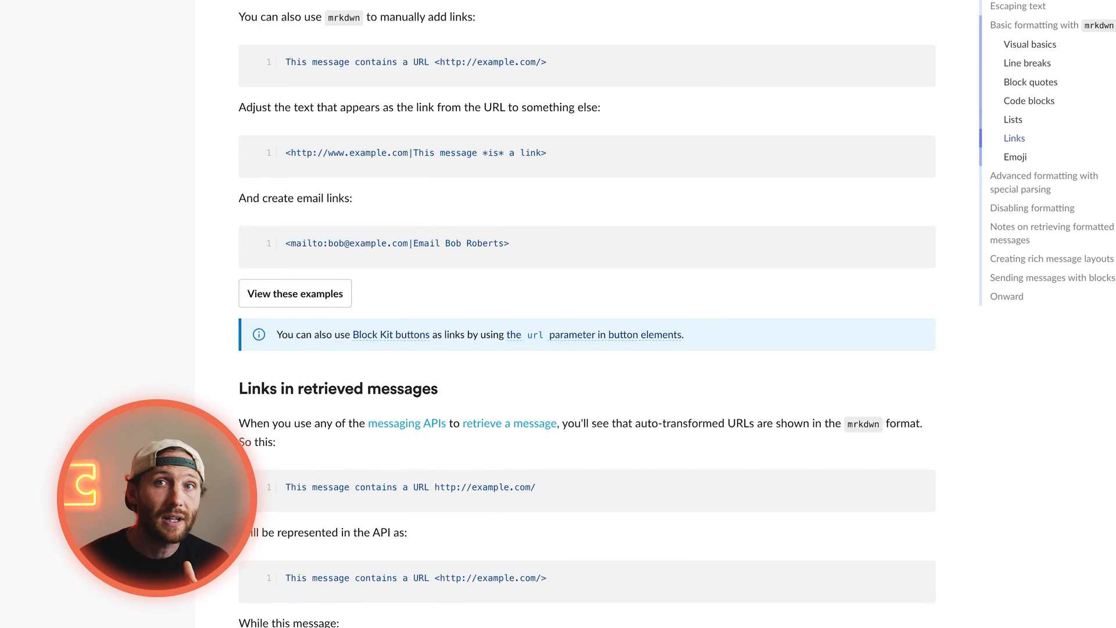
scroll("down", 3)
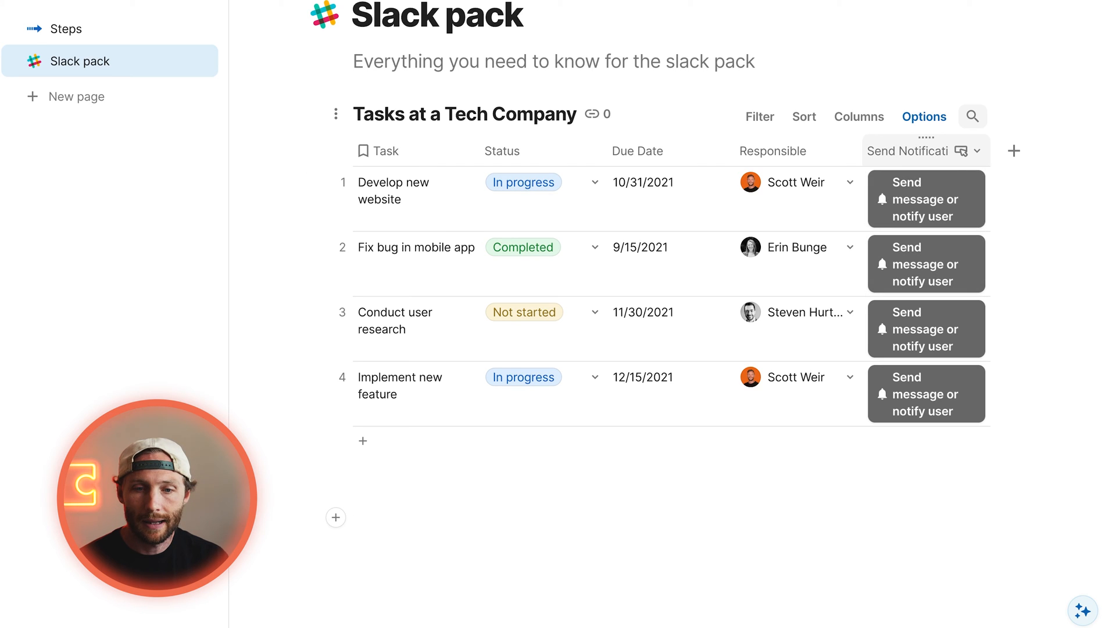
left_click(907, 150)
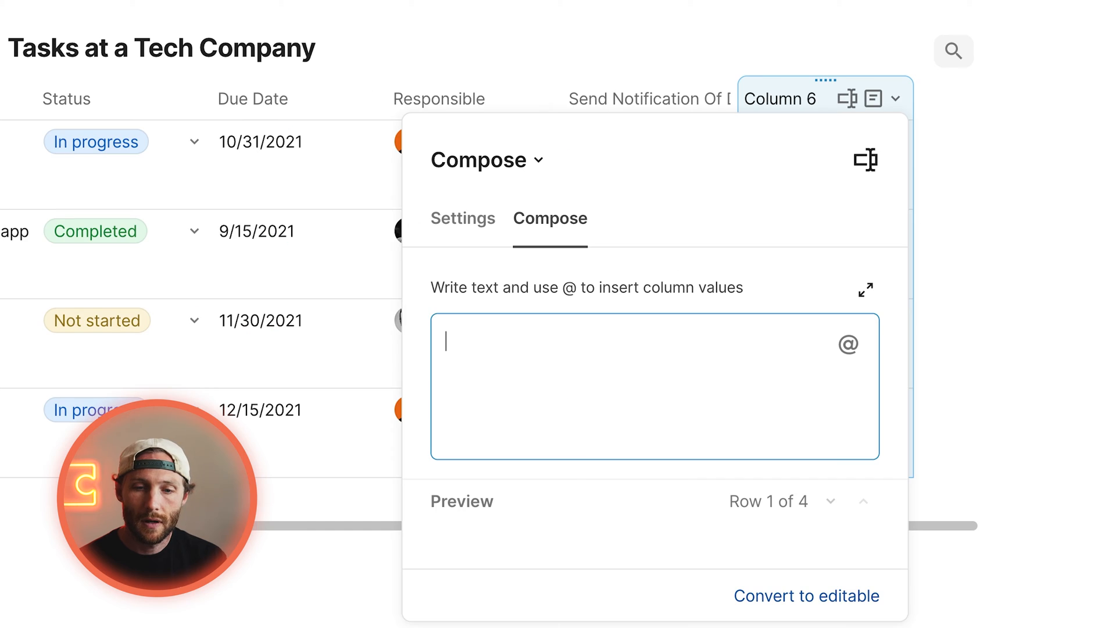
type("Hey @Responsible.Name, @Task.Upper() is due today!!")
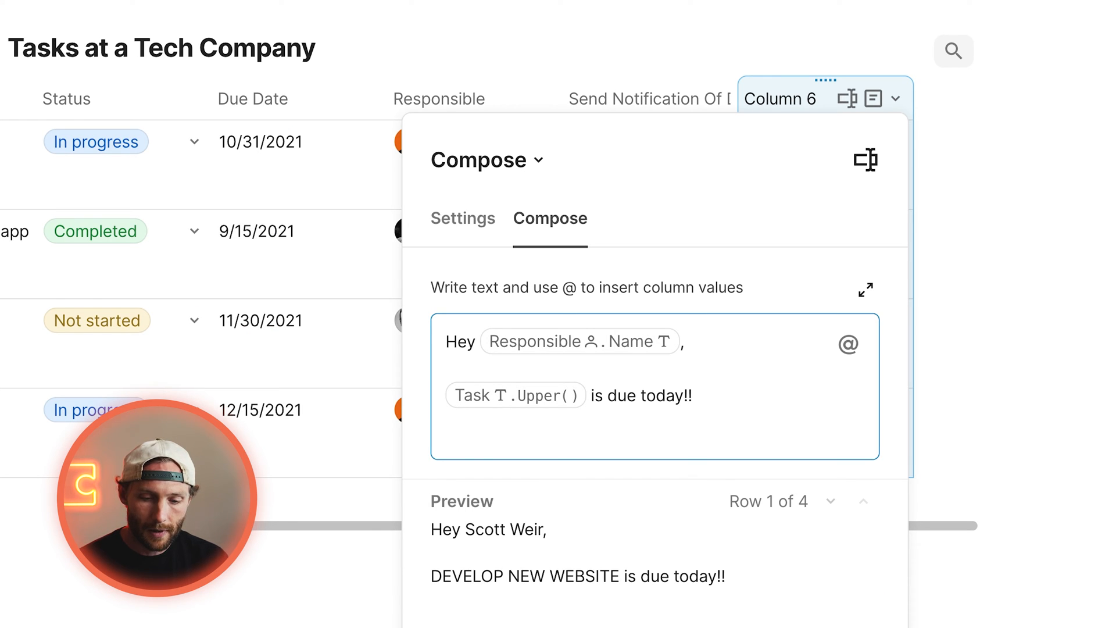
type("*")
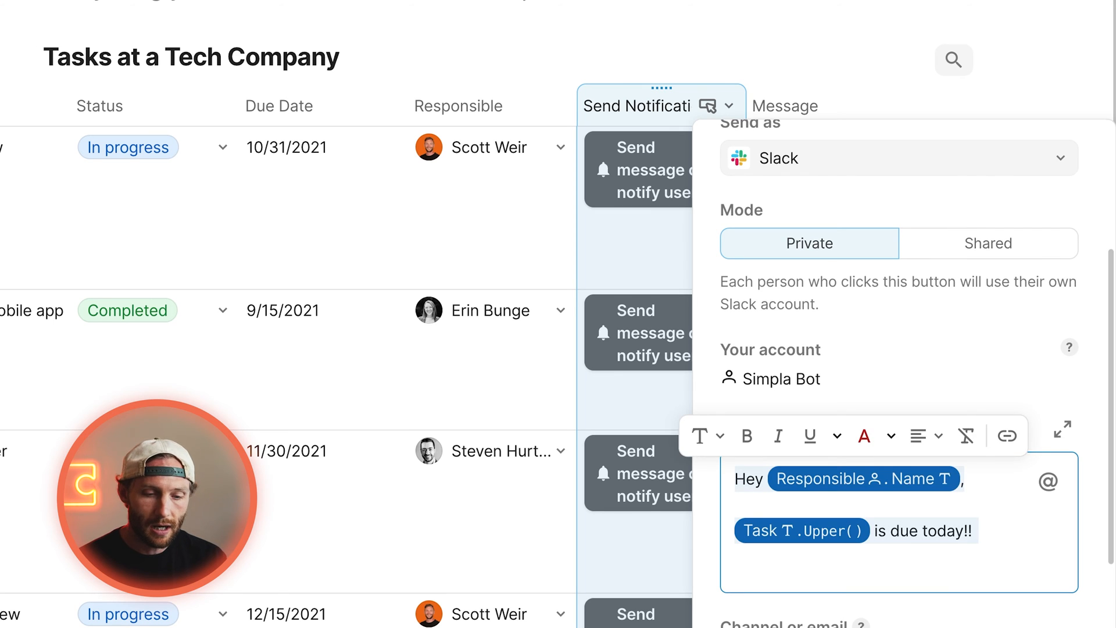
type("@mes")
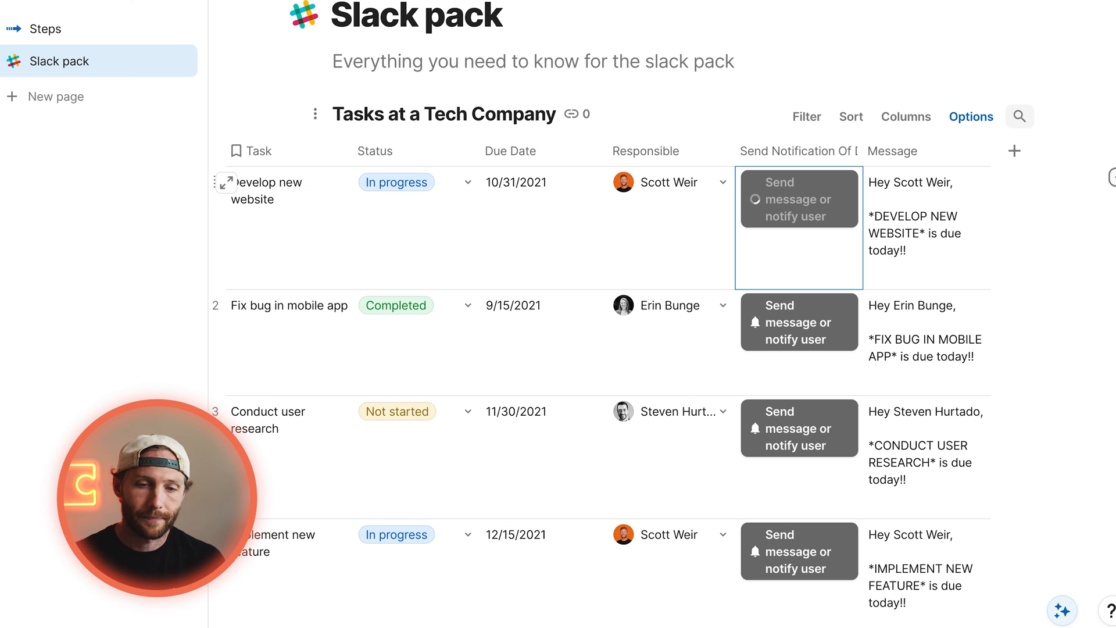
Add a new Link column beside the Message column.
left_click(799, 199)
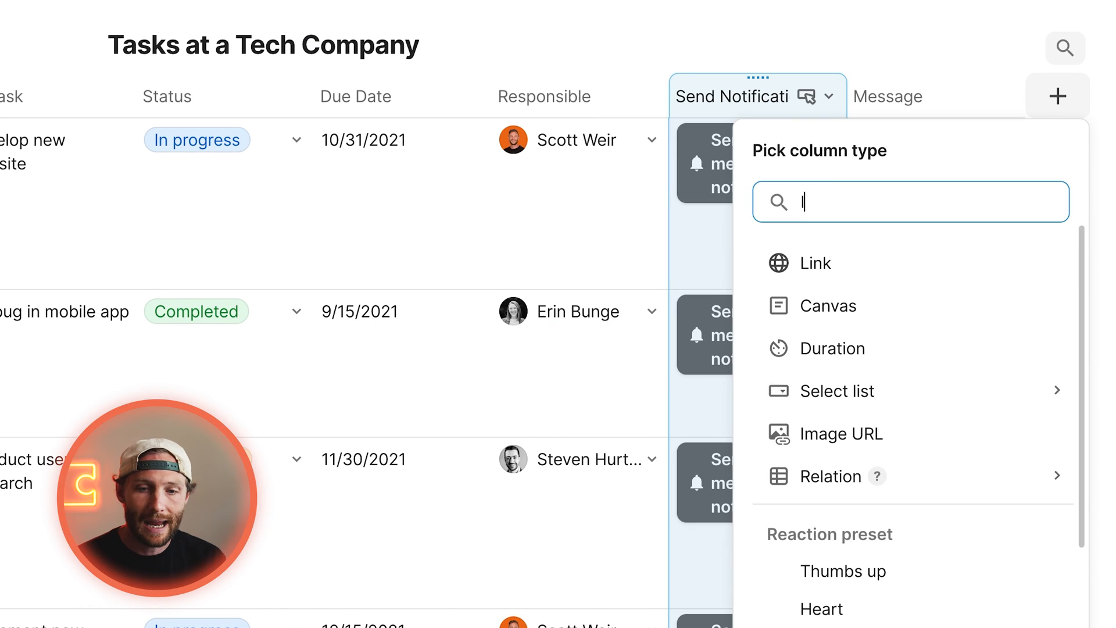
left_click(816, 263)
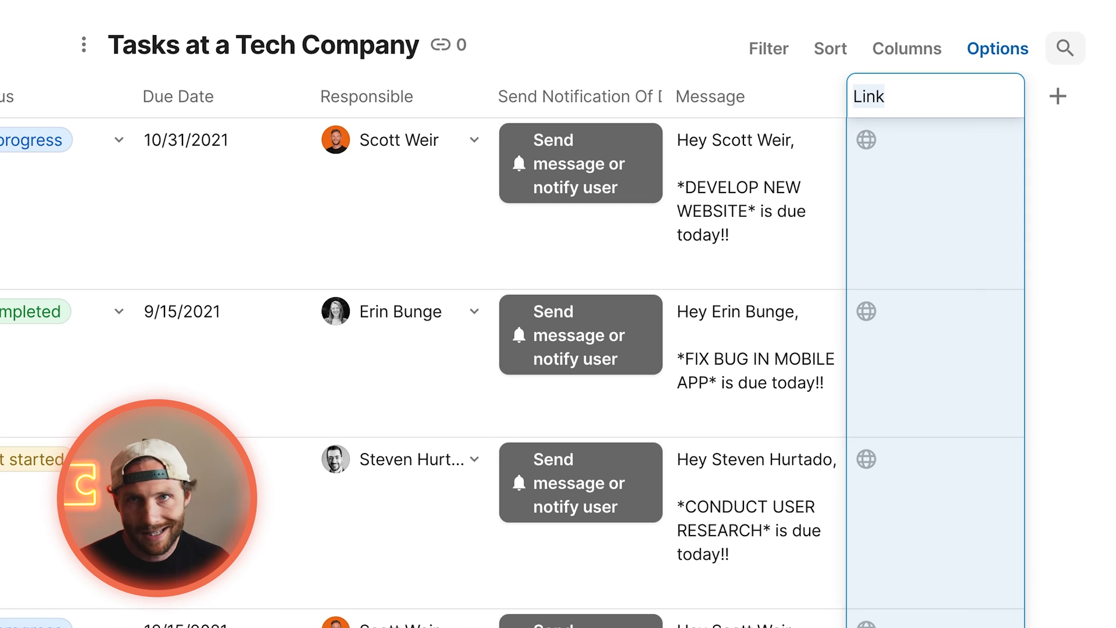
type("w")
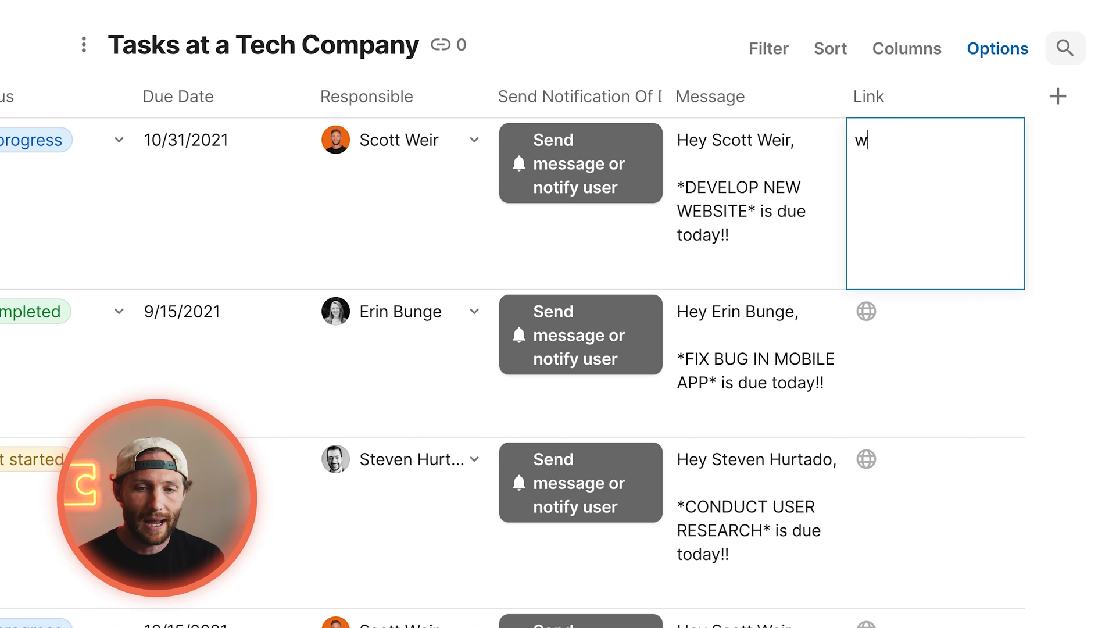
type("ww.simpladocs.c")
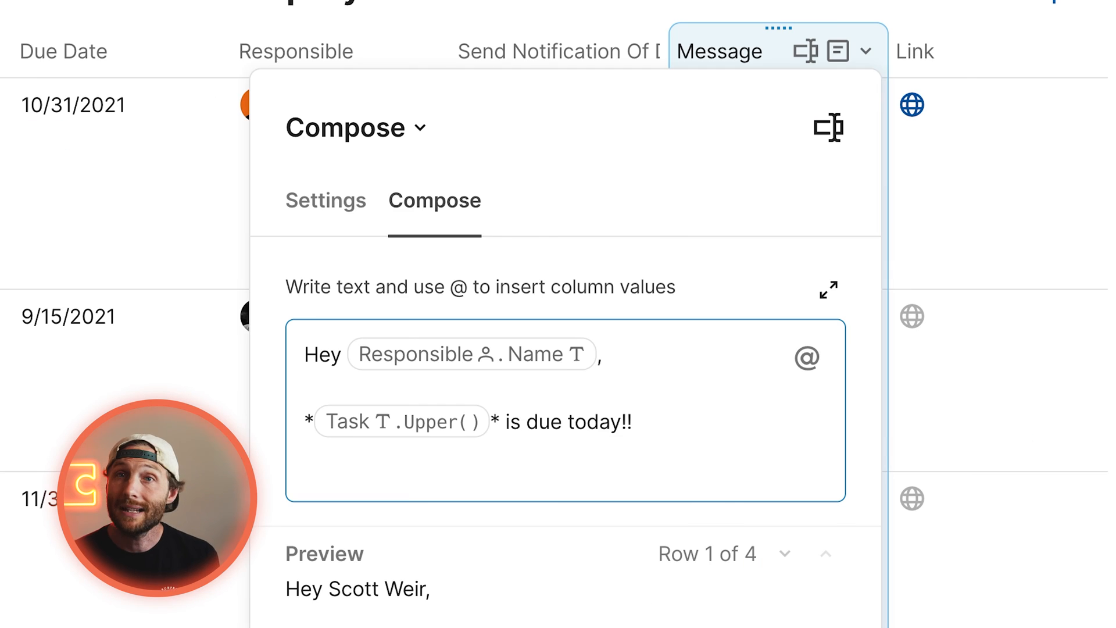
type("The")
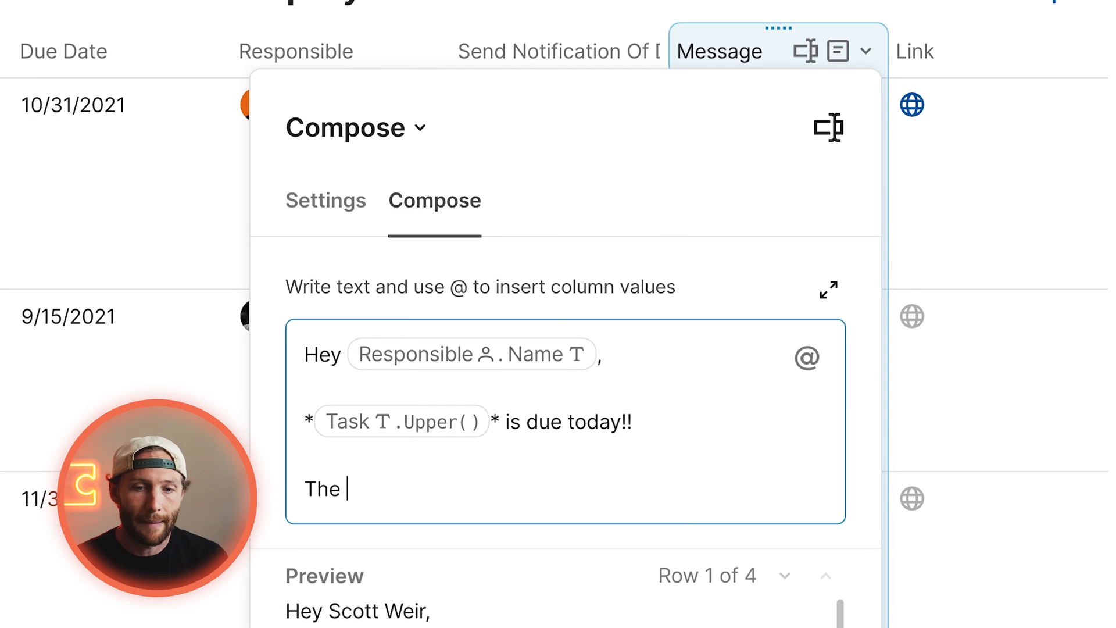
type("task link can ve fou")
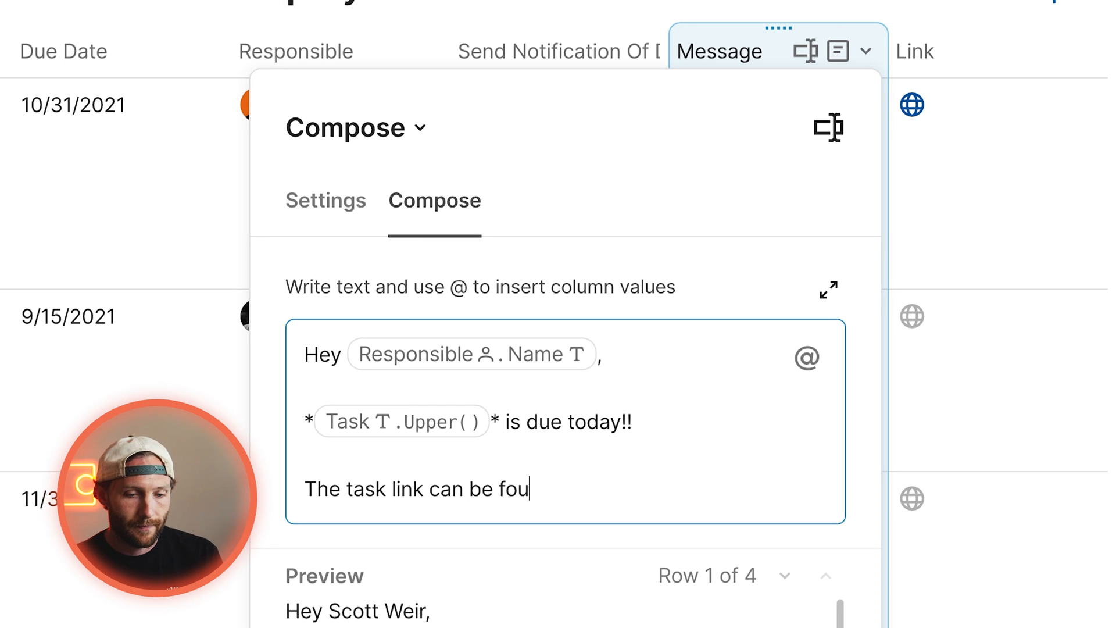
type("nd at:")
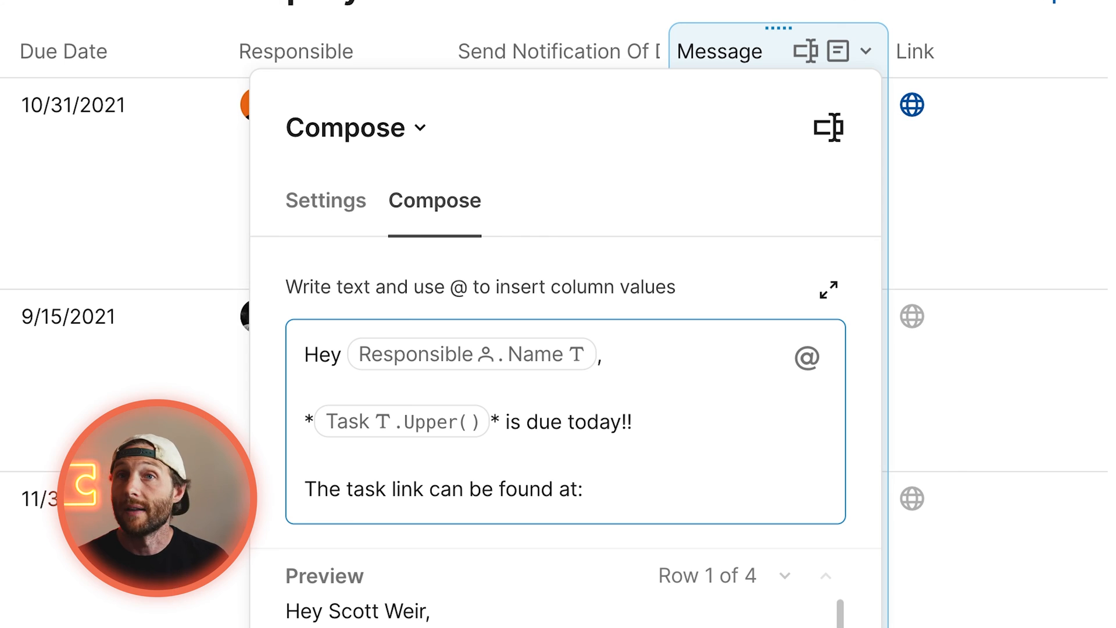
type("<>")
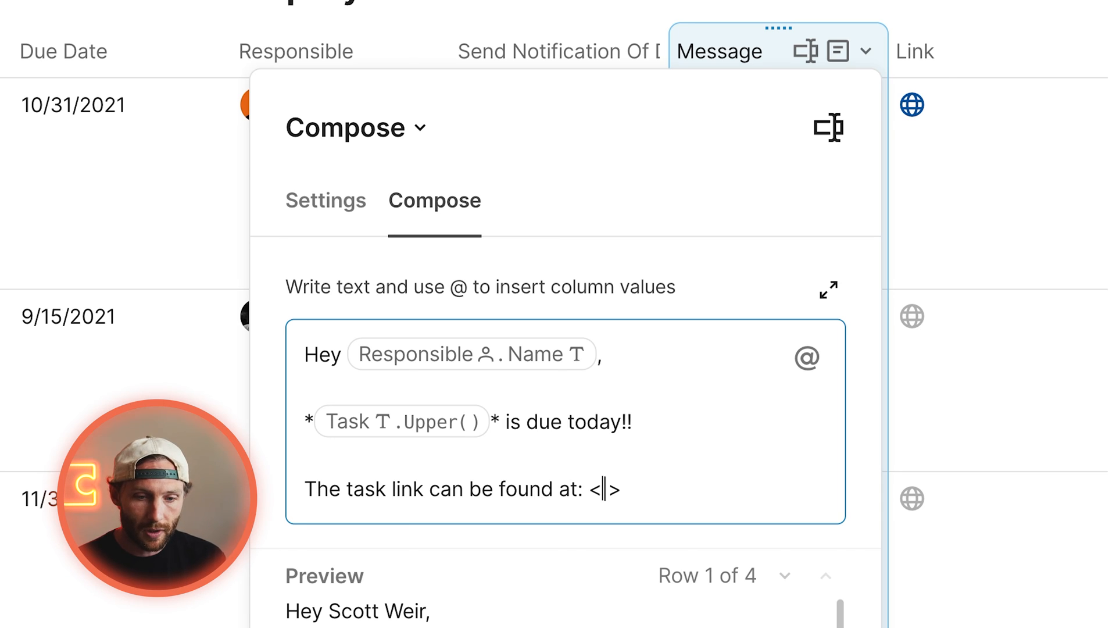
type("@lin")
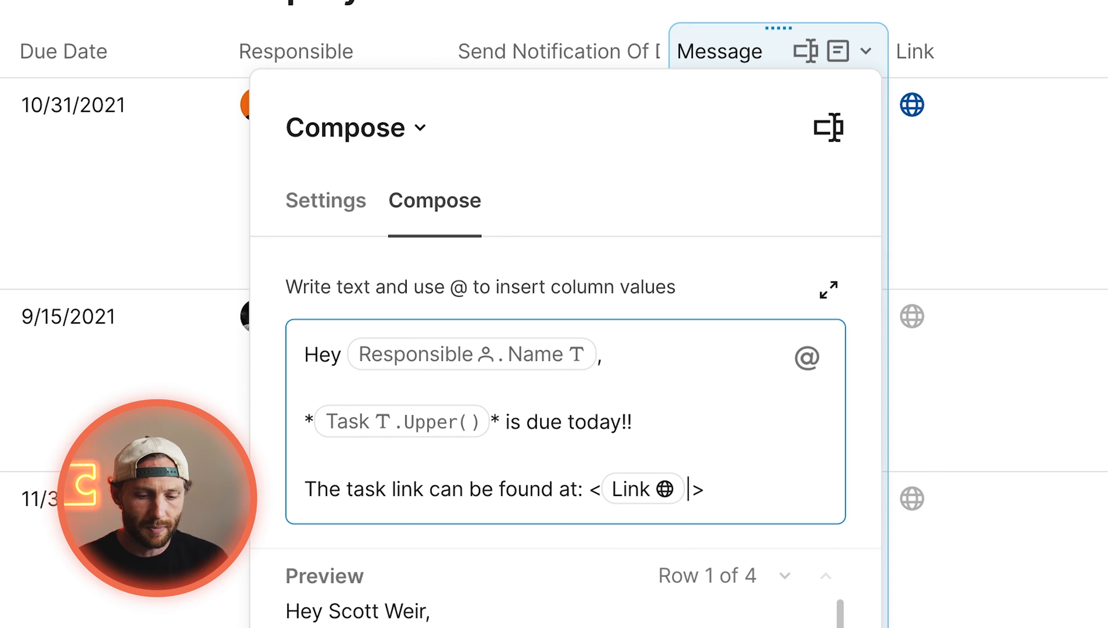
type("Task Link")
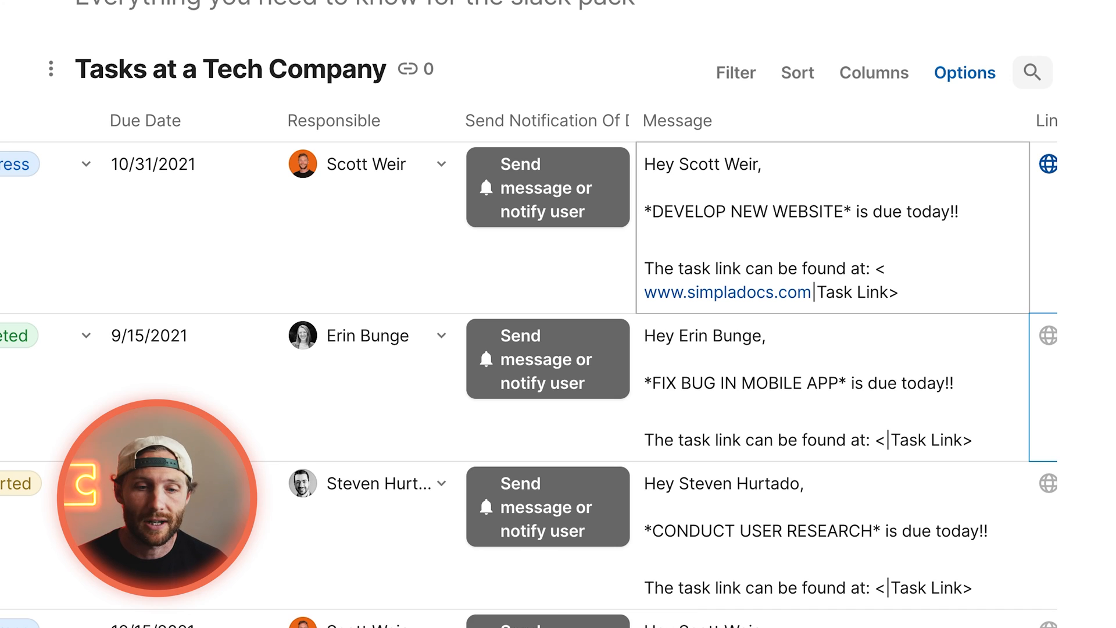
left_click(548, 187)
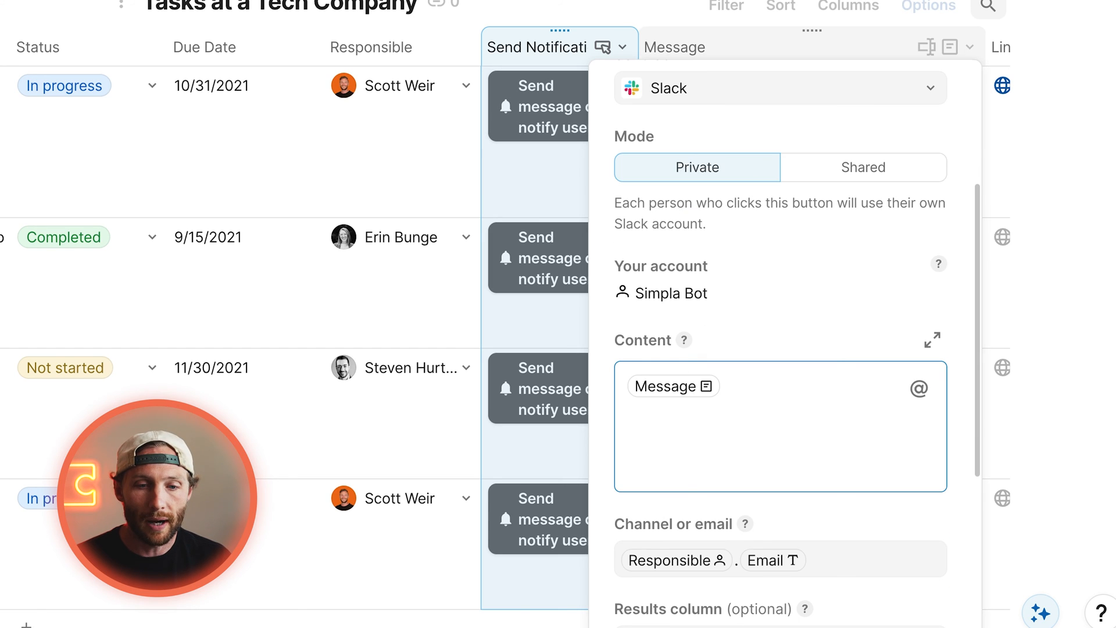
Set the button's channel to #general-ra and start a new untitled page.
scroll("down", 3)
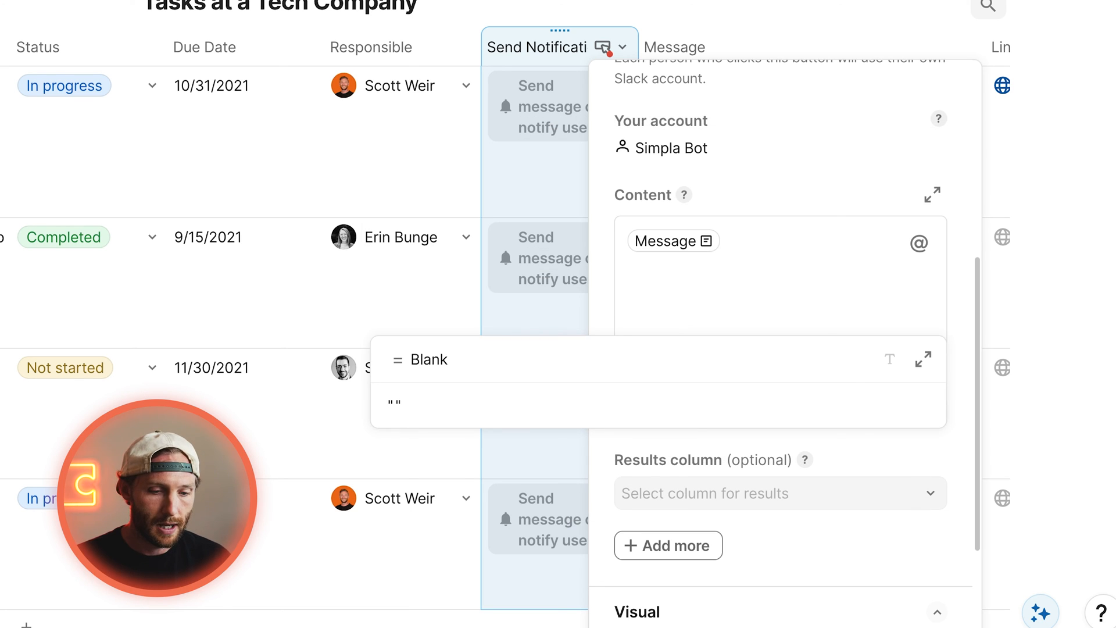
type("#general-ra")
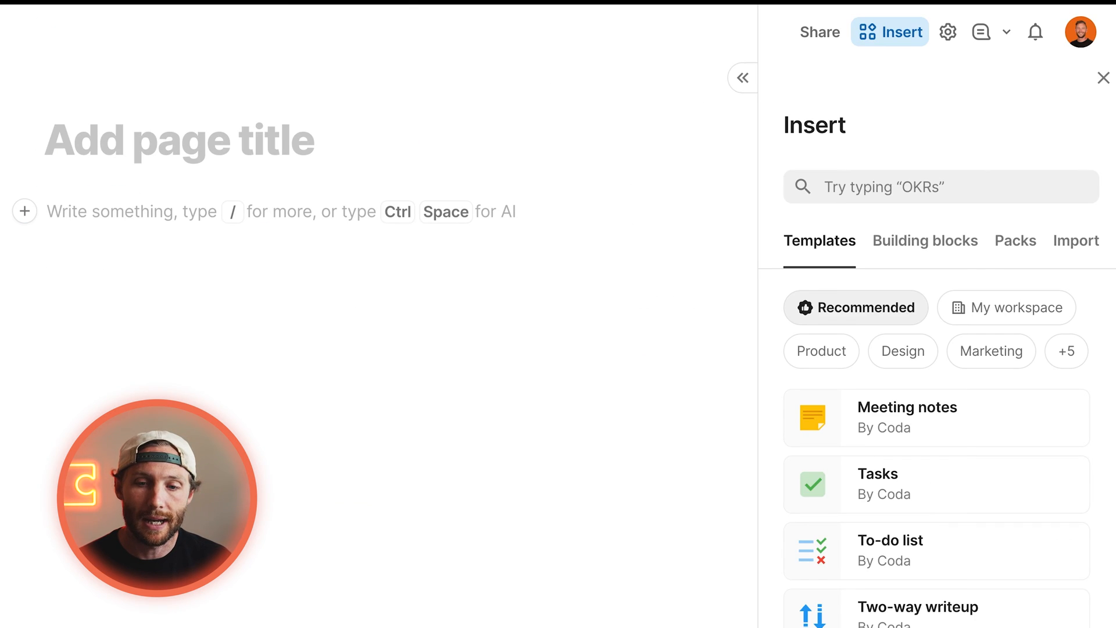
Insert the Slack pack's synced Users table onto the new page.
left_click(1014, 240)
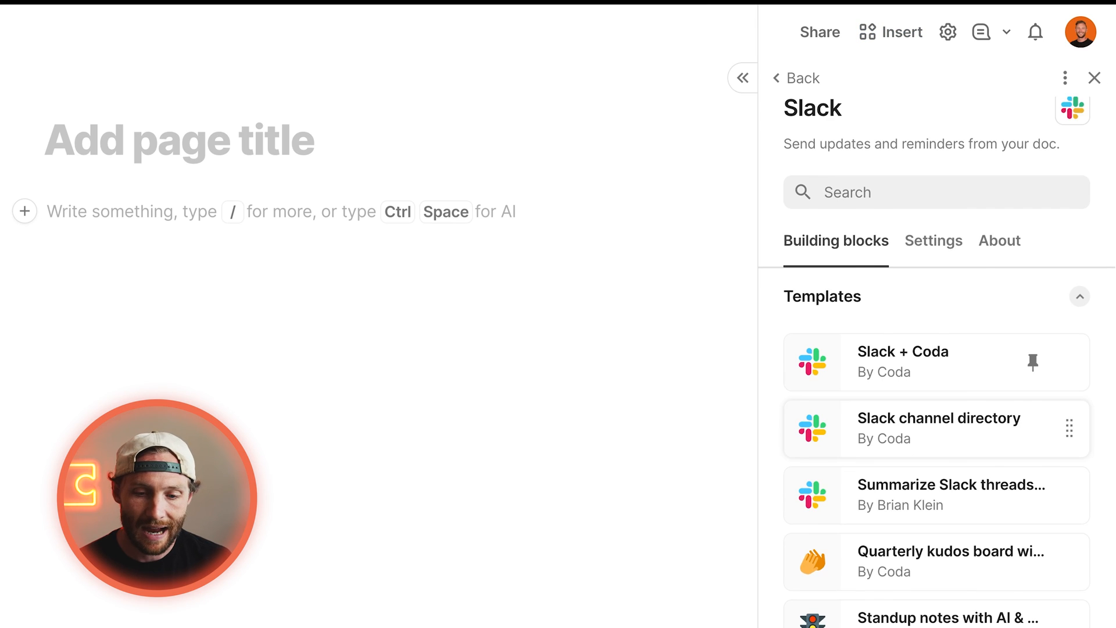
scroll("down", 3)
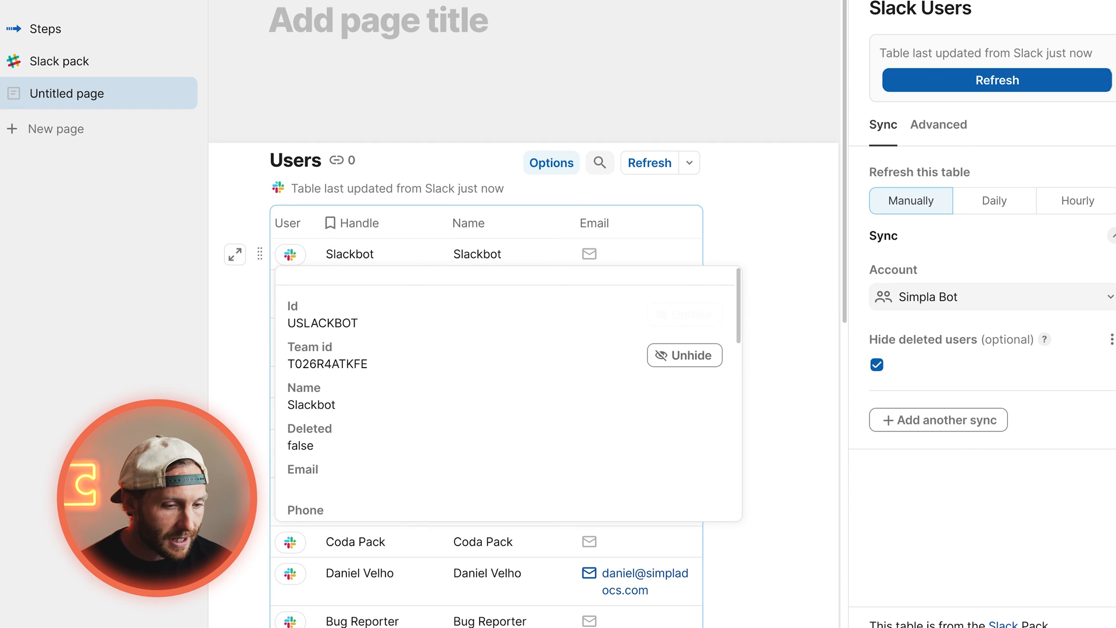
scroll("down", 3)
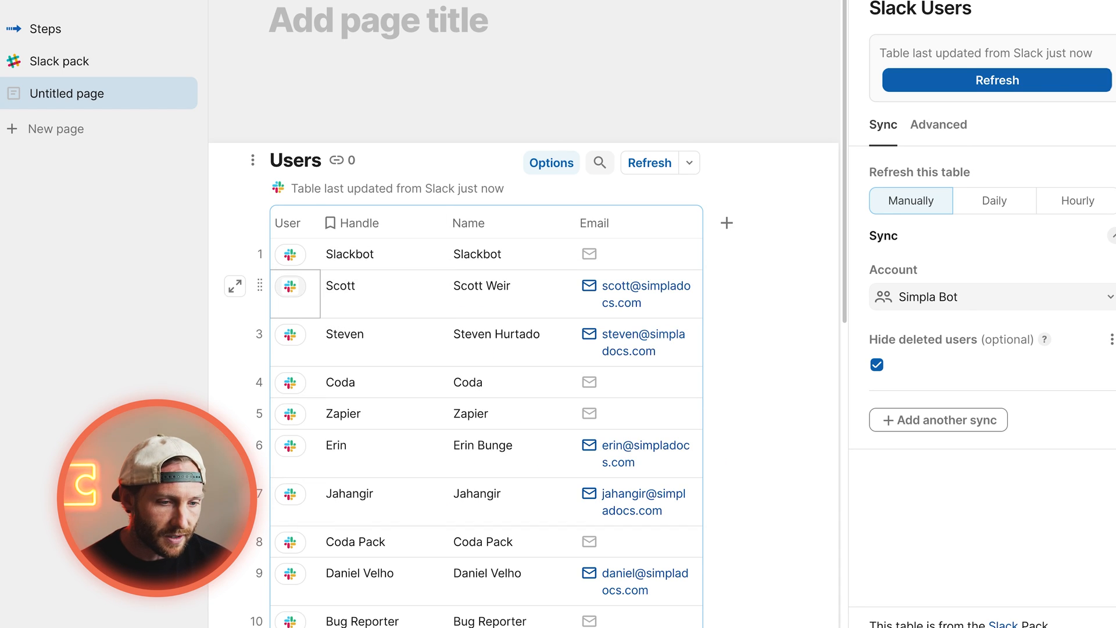
left_click(235, 286)
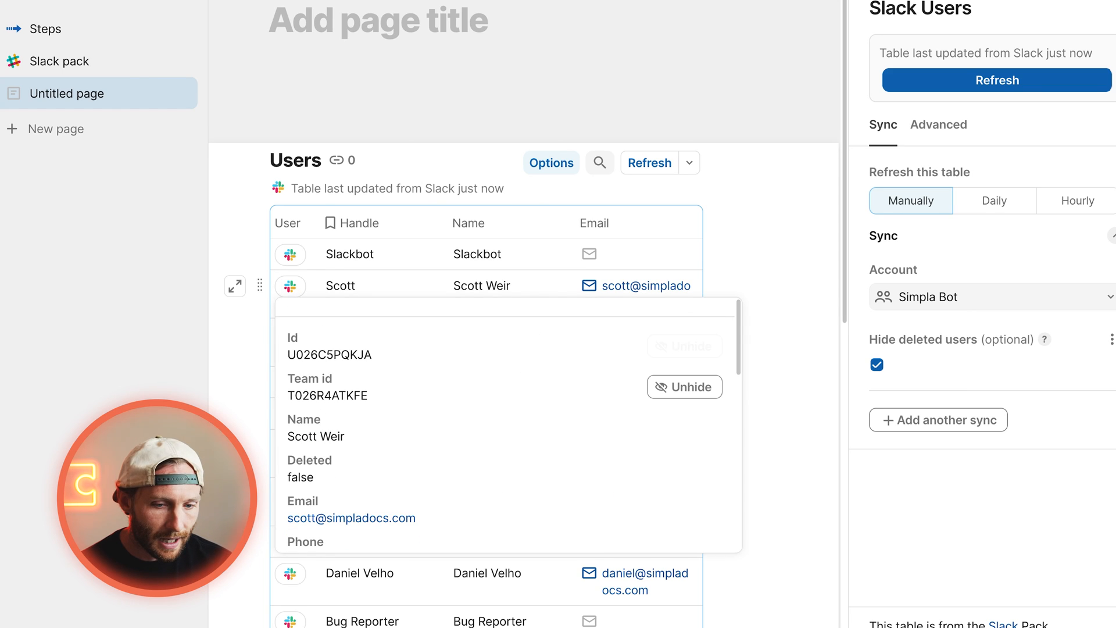
scroll("down", 3)
type("Slack U")
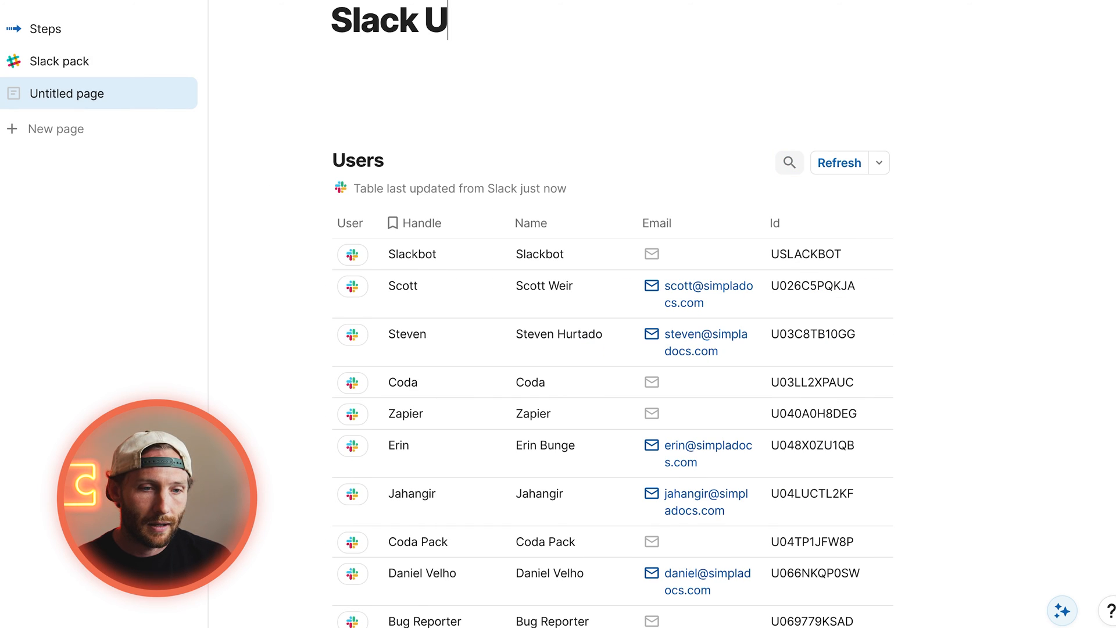
type("sers")
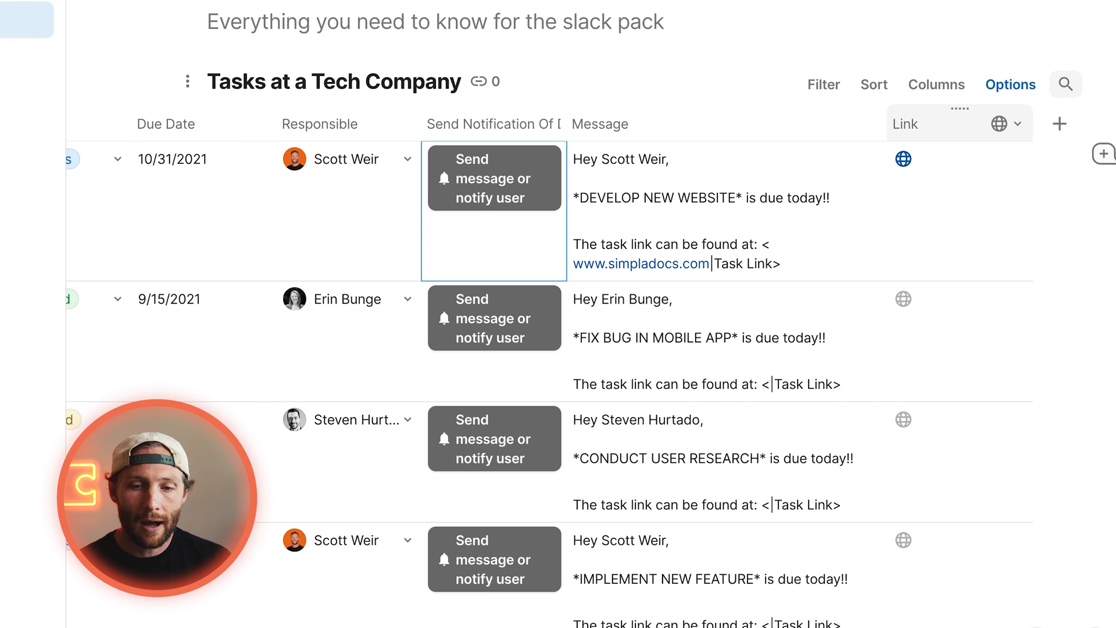
Add a Slack User Id column to the tasks table.
left_click(1059, 123)
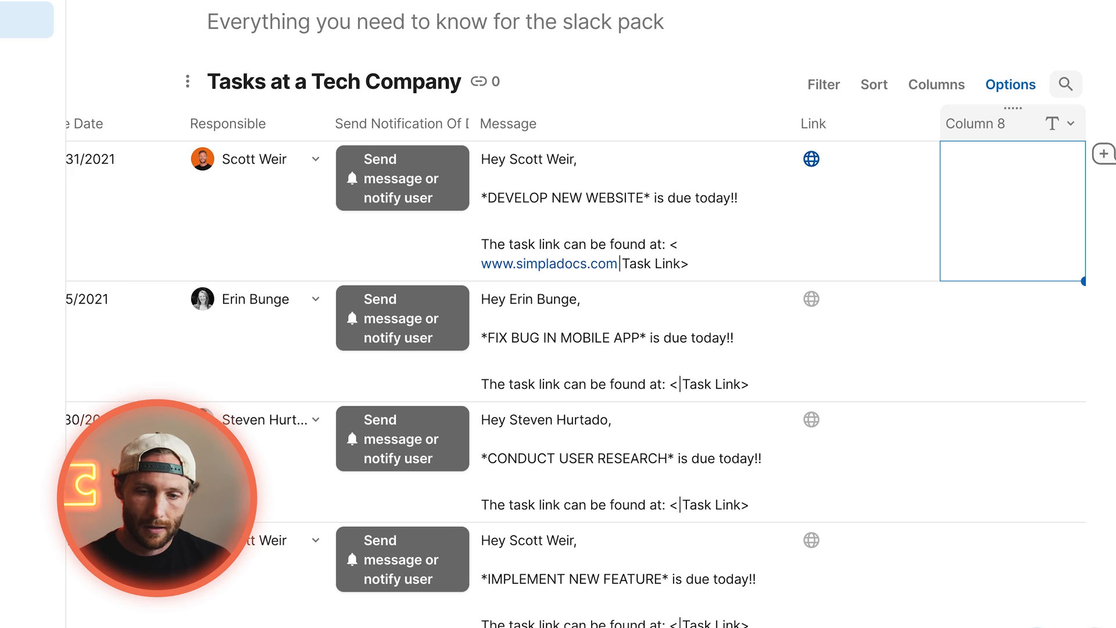
type("Slack User Id")
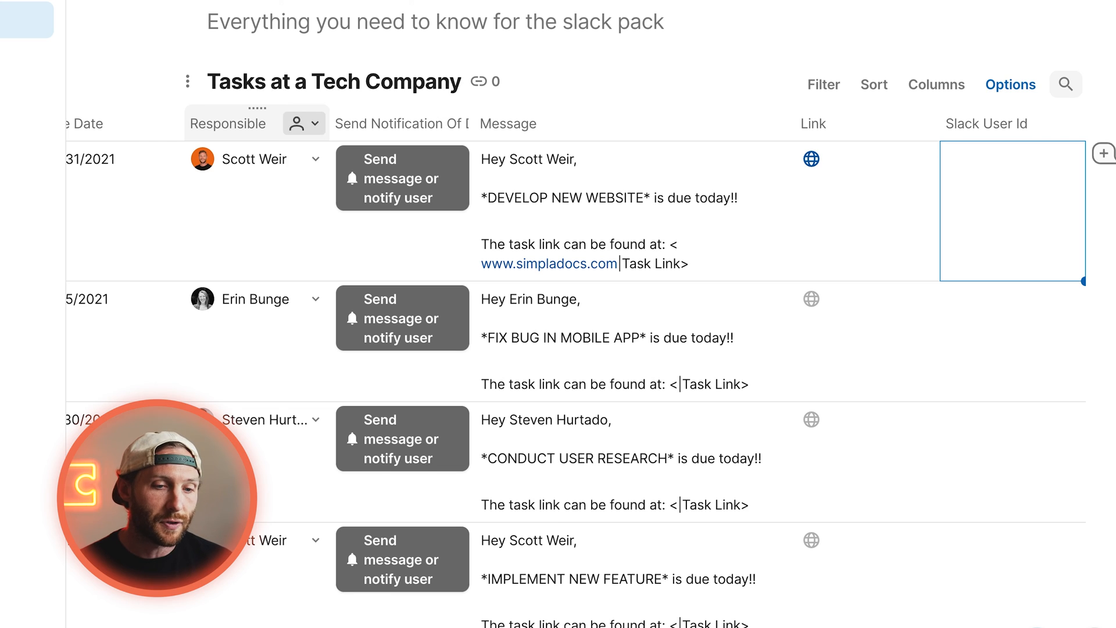
left_click(305, 123)
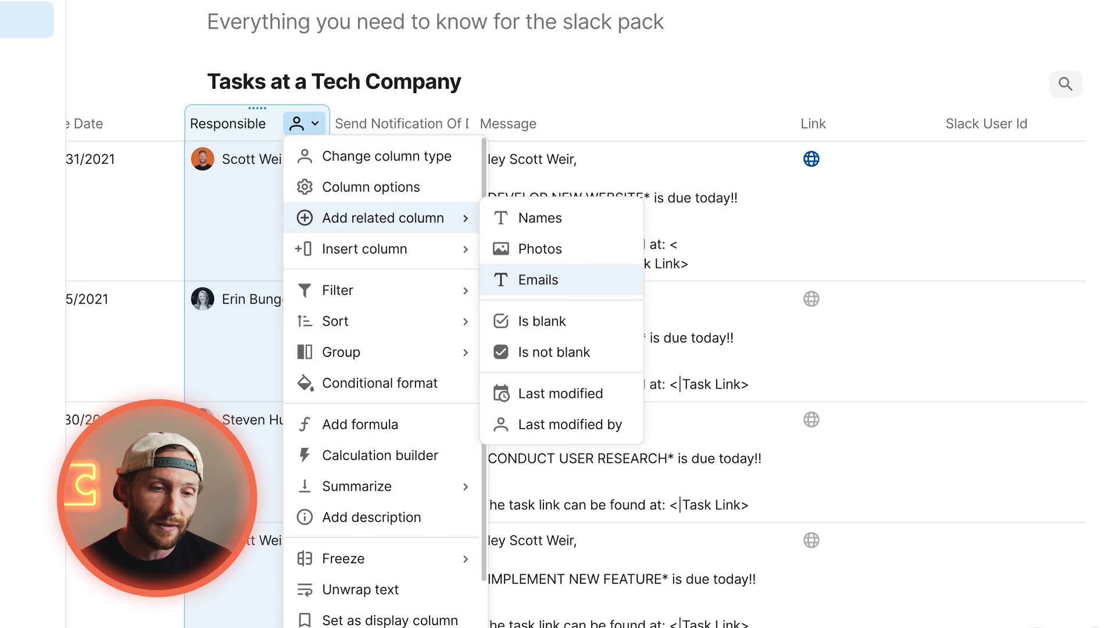
left_click(538, 279)
type("Users.Filter(Email")
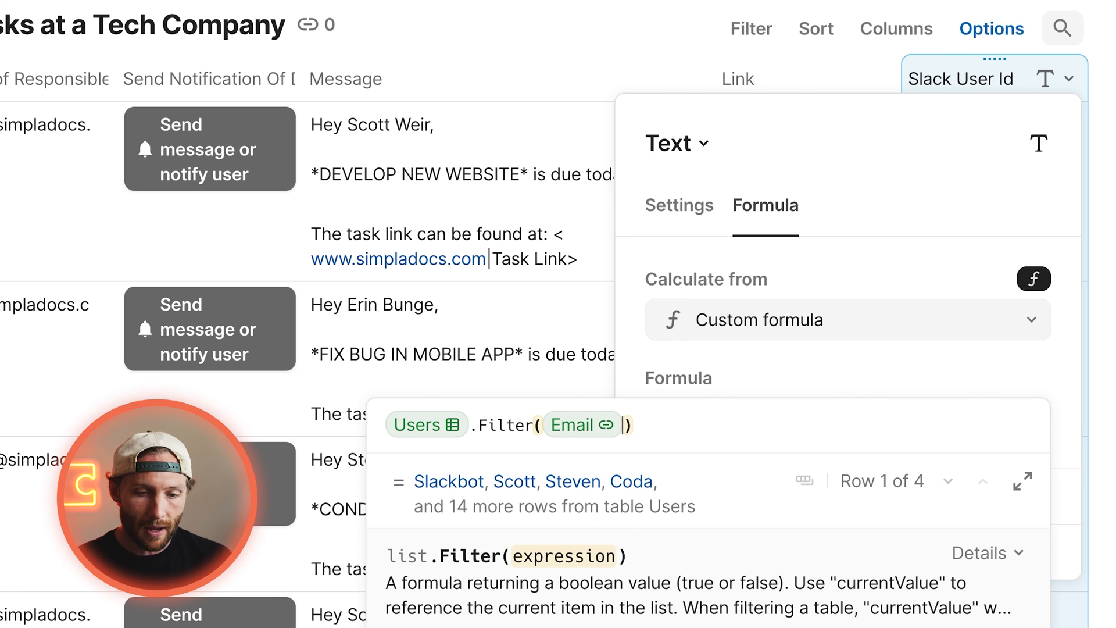
Set Slack User Id to Users.Filter(Email = thisRow.[Emails of Responsible]).First().Id.
type("= thisRow.Emails of Responsible")
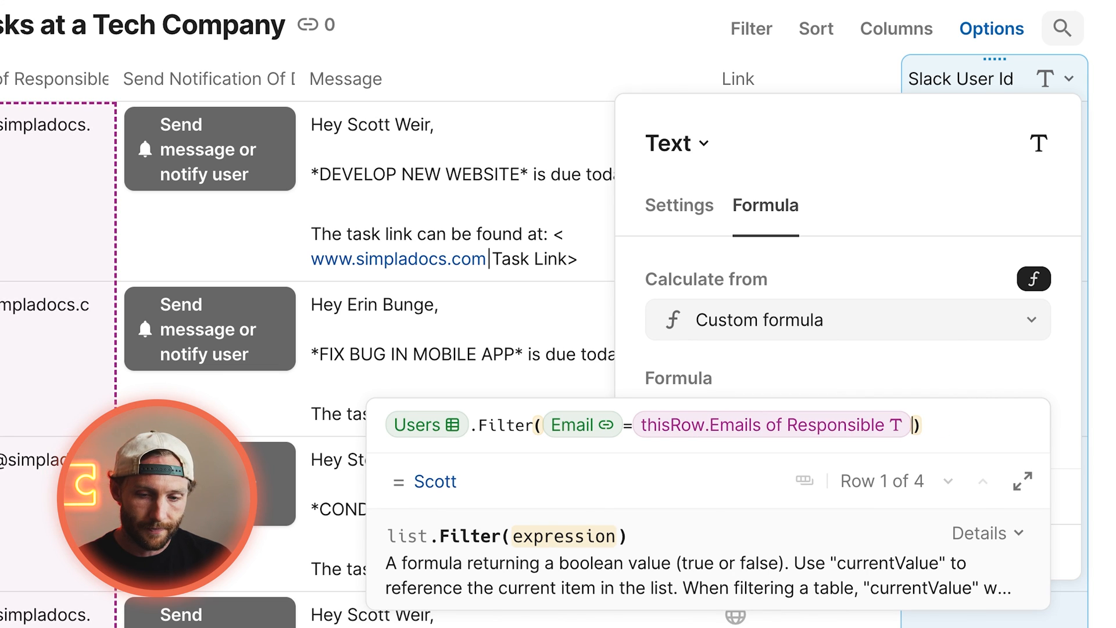
type(".First()")
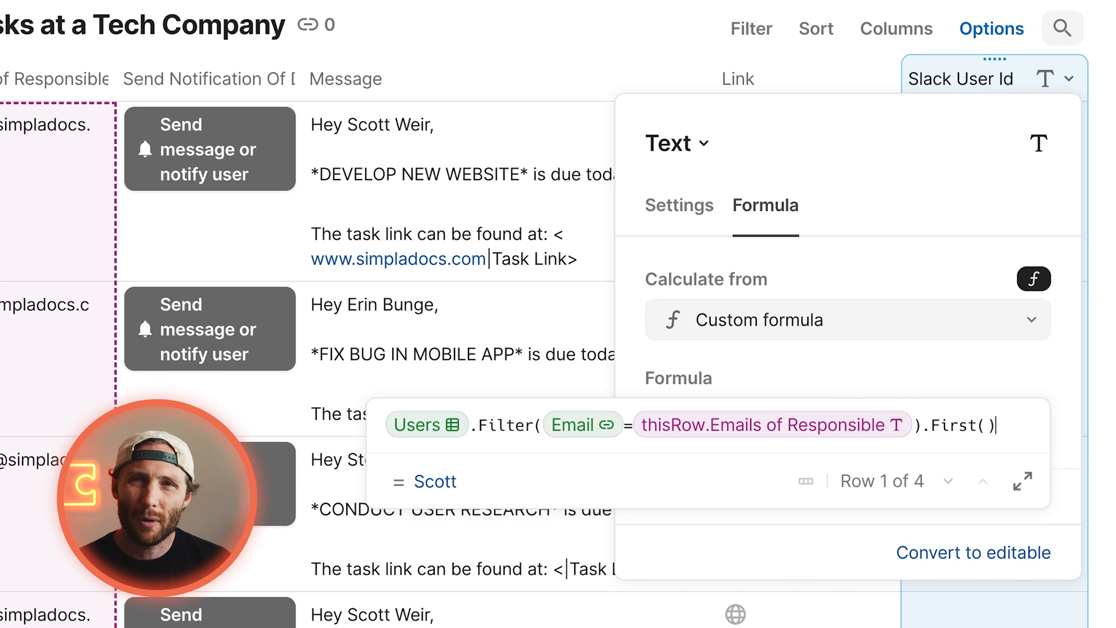
type(".id")
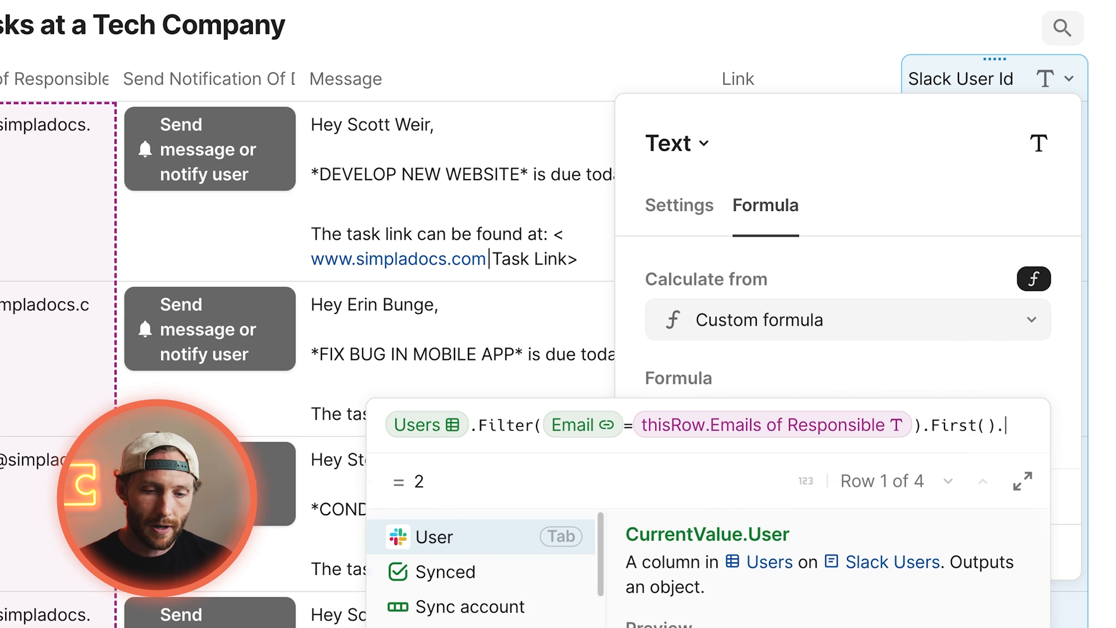
type("id")
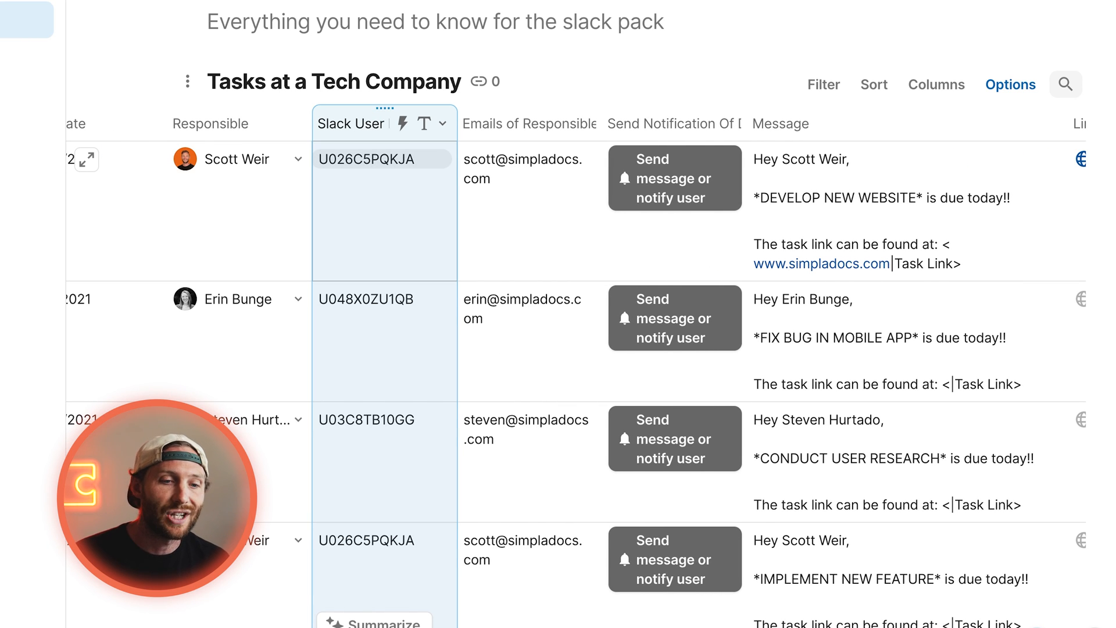
left_click(238, 160)
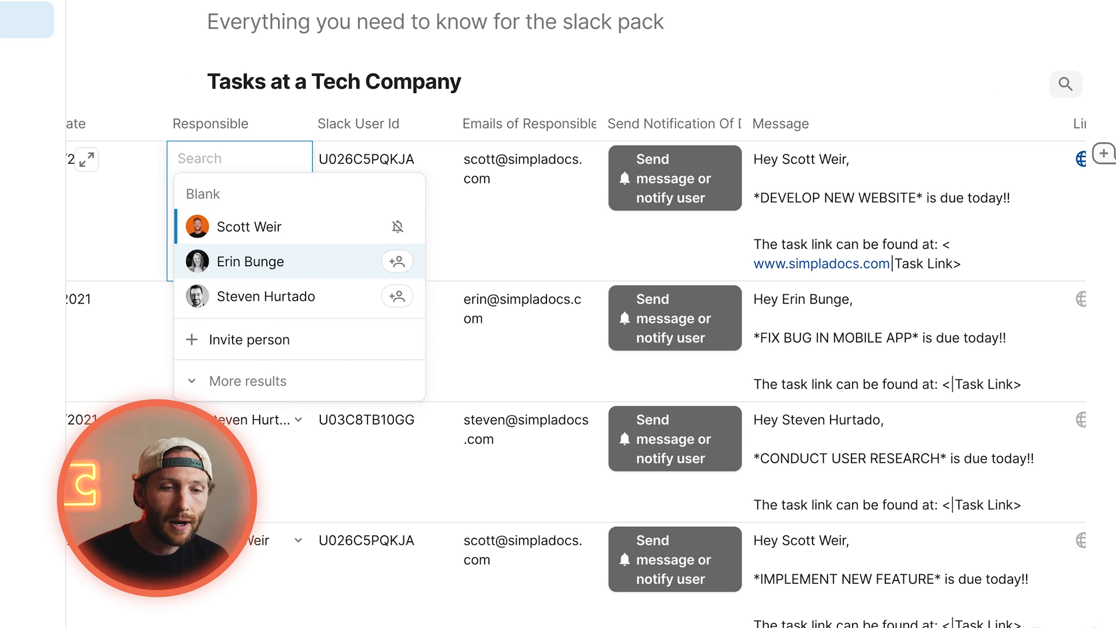
left_click(248, 261)
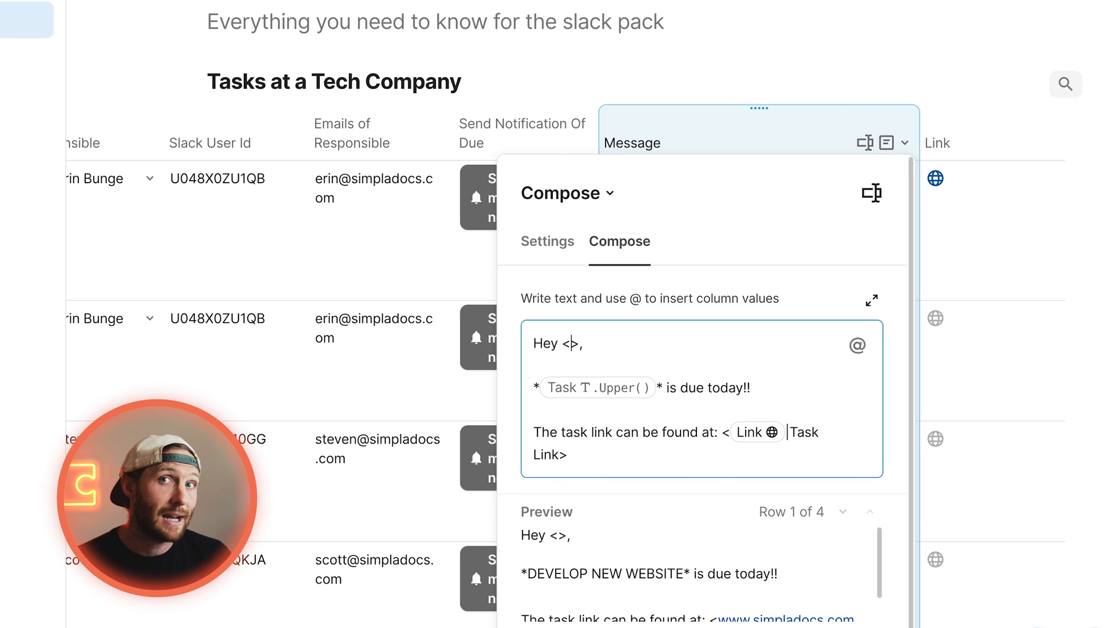
Build the greeting as "Hey <@" plus the Slack User Id column so it mentions the responsible person.
type("@")
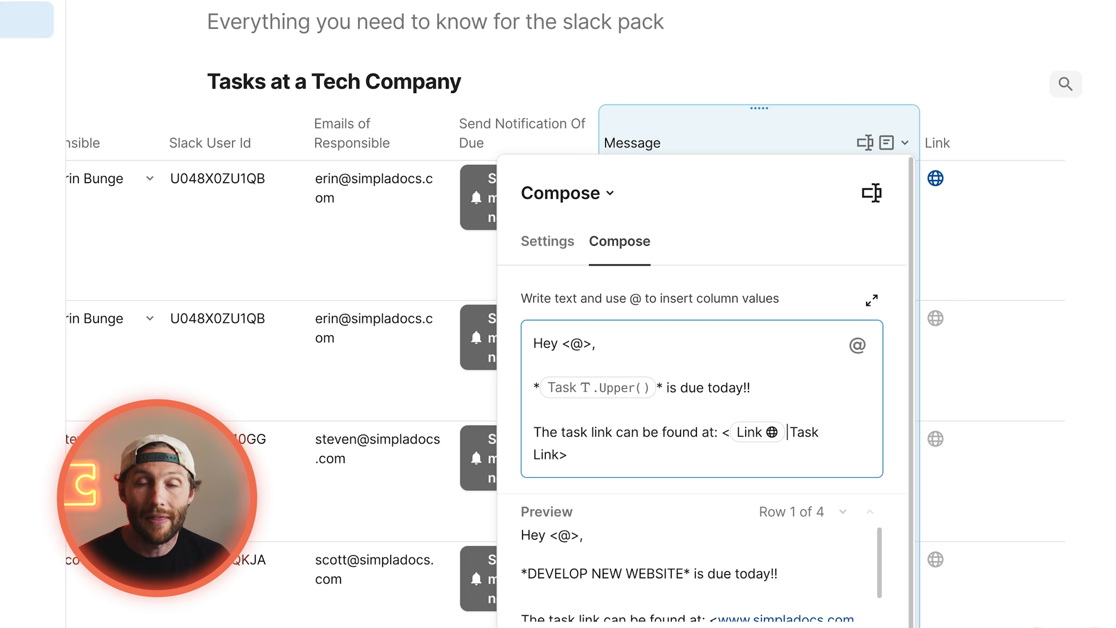
left_click(856, 346)
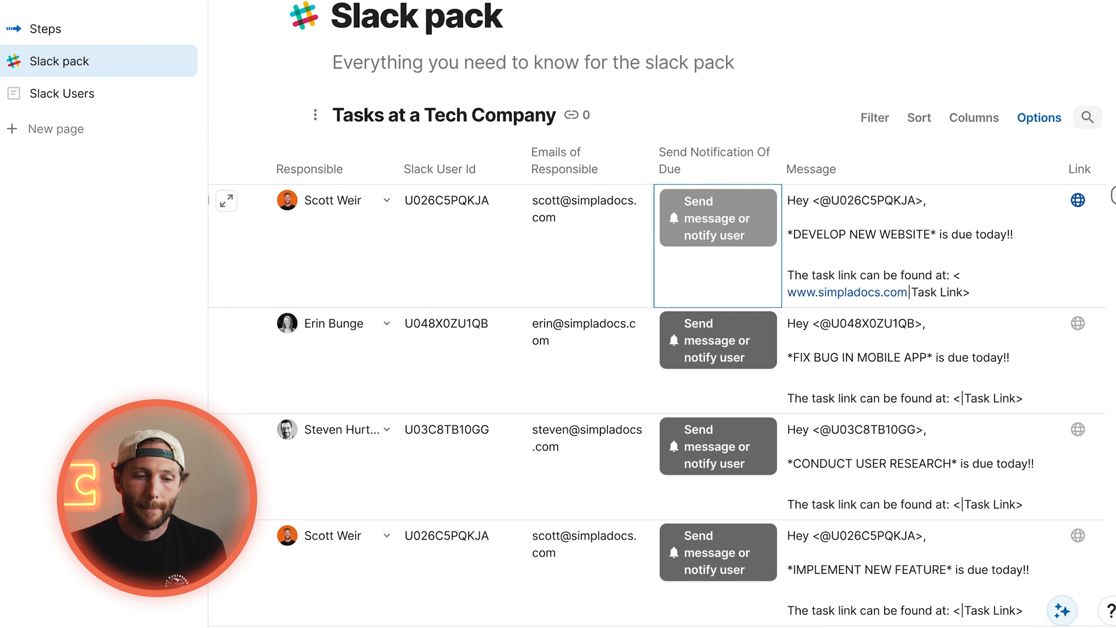
left_click(717, 217)
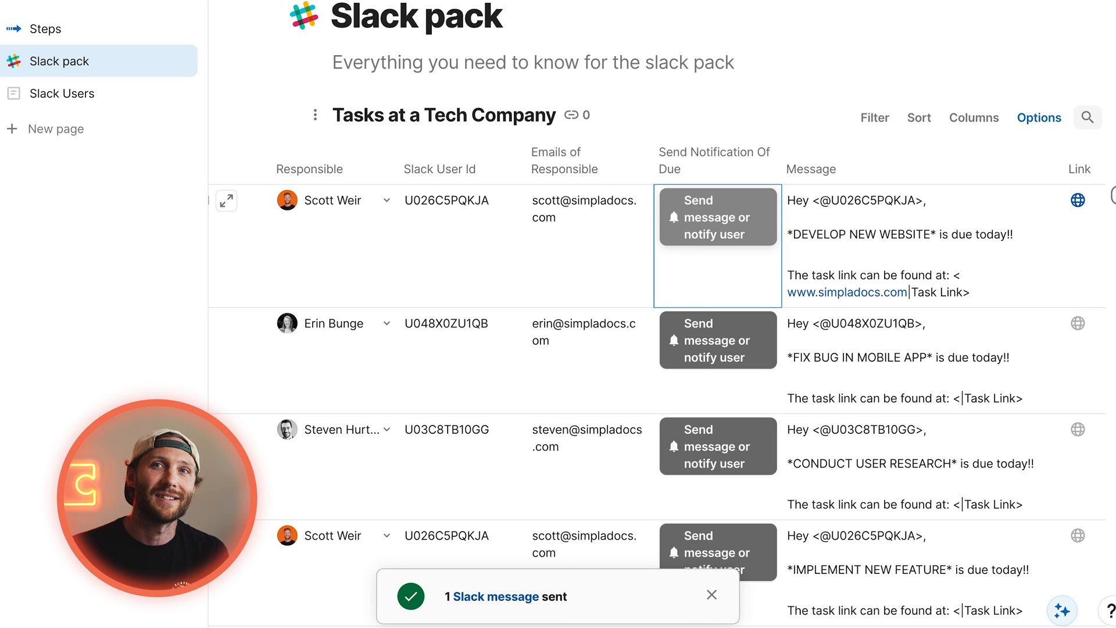